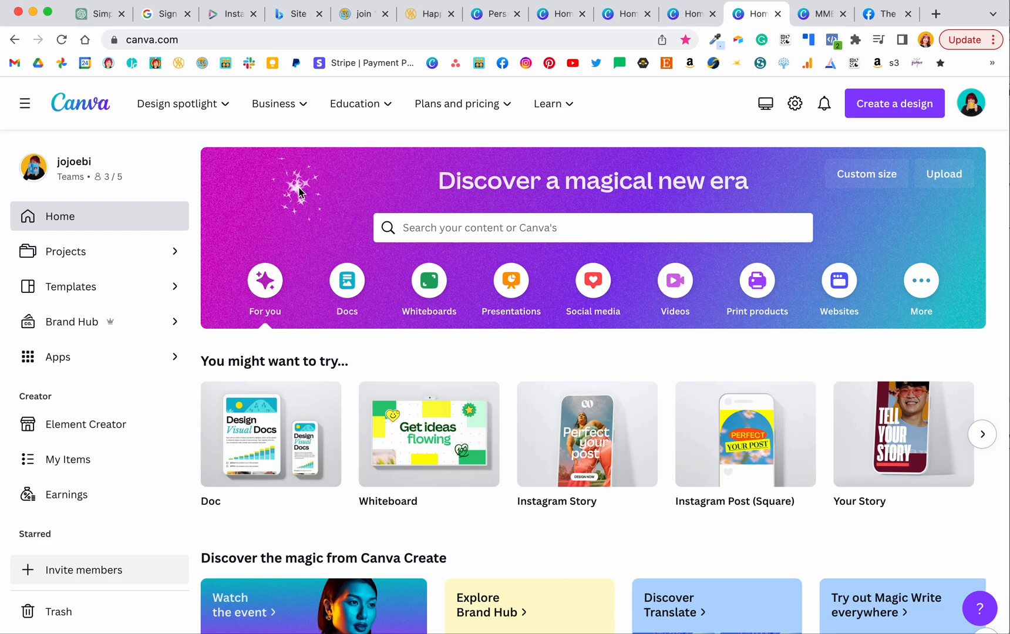
{"action": "mouse_move", "coordinate": [358, 188]}
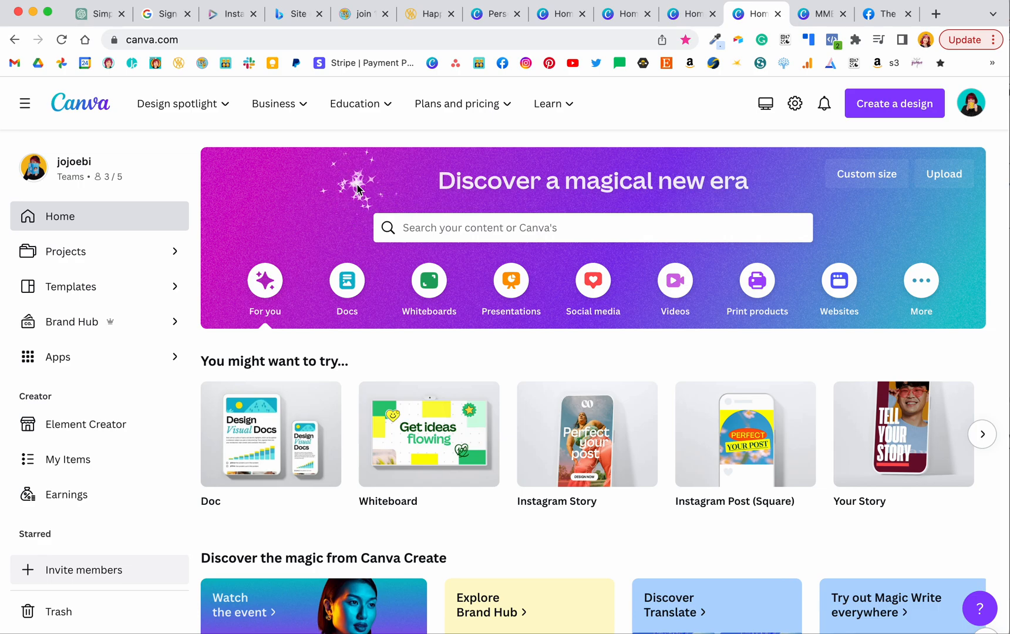
{"action": "mouse_move", "coordinate": [182, 147]}
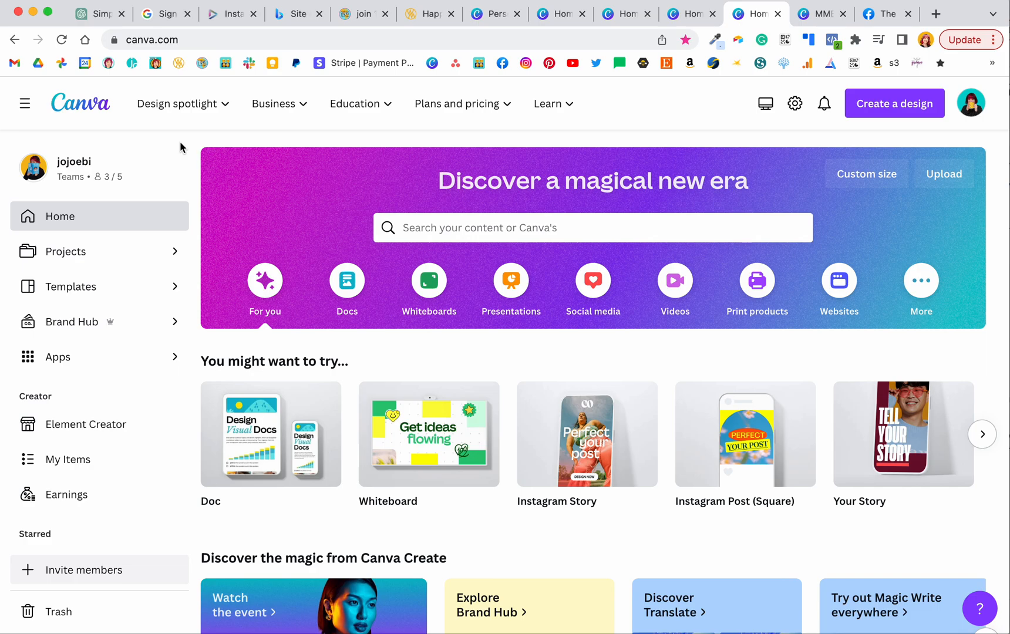
{"action": "mouse_move", "coordinate": [90, 193]}
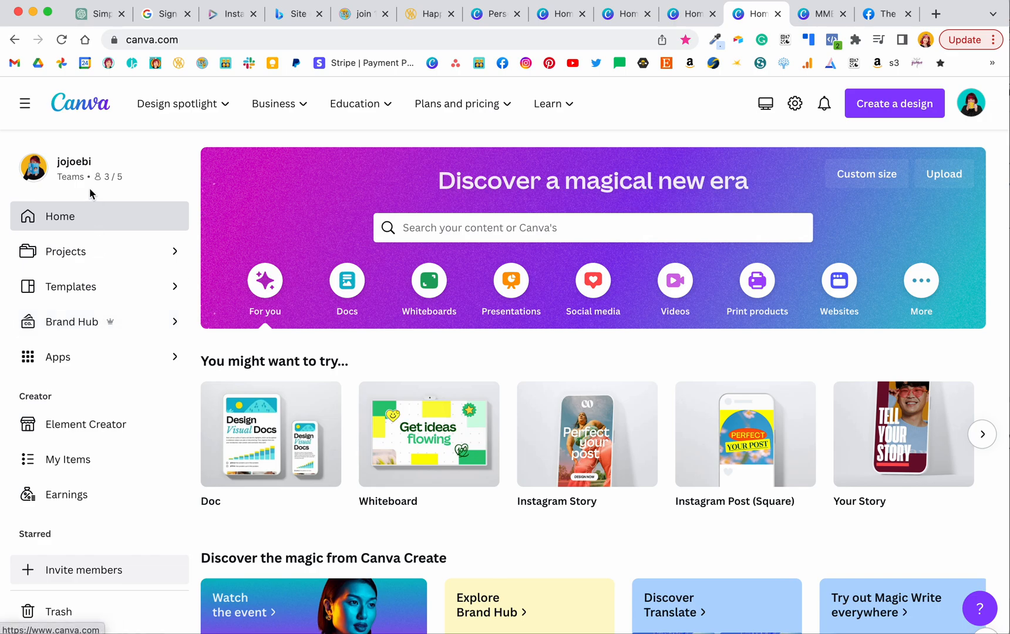
{"action": "mouse_move", "coordinate": [58, 356]}
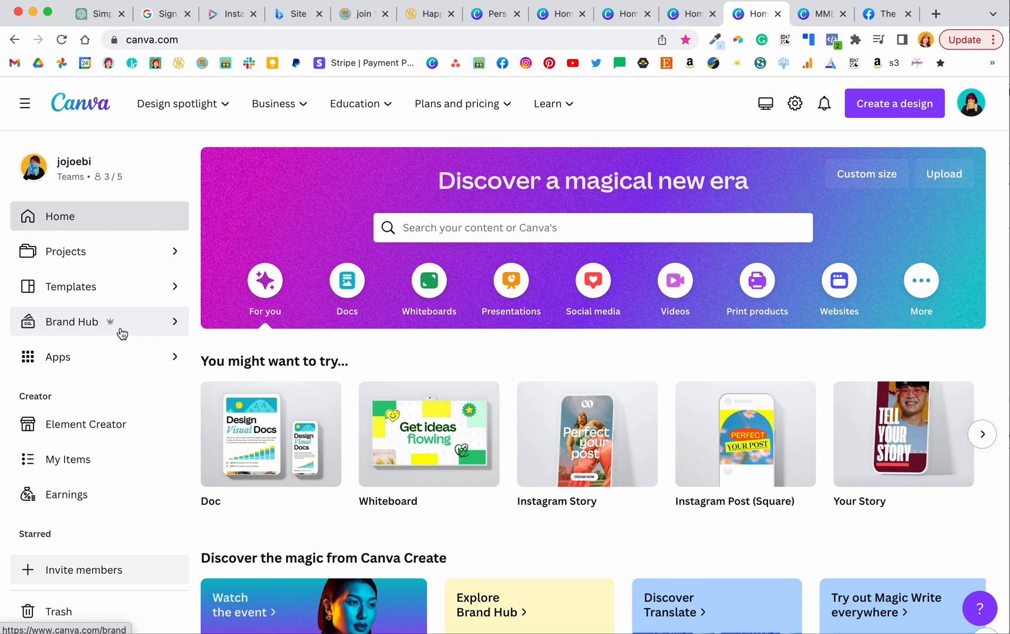
{"action": "mouse_move", "coordinate": [105, 307]}
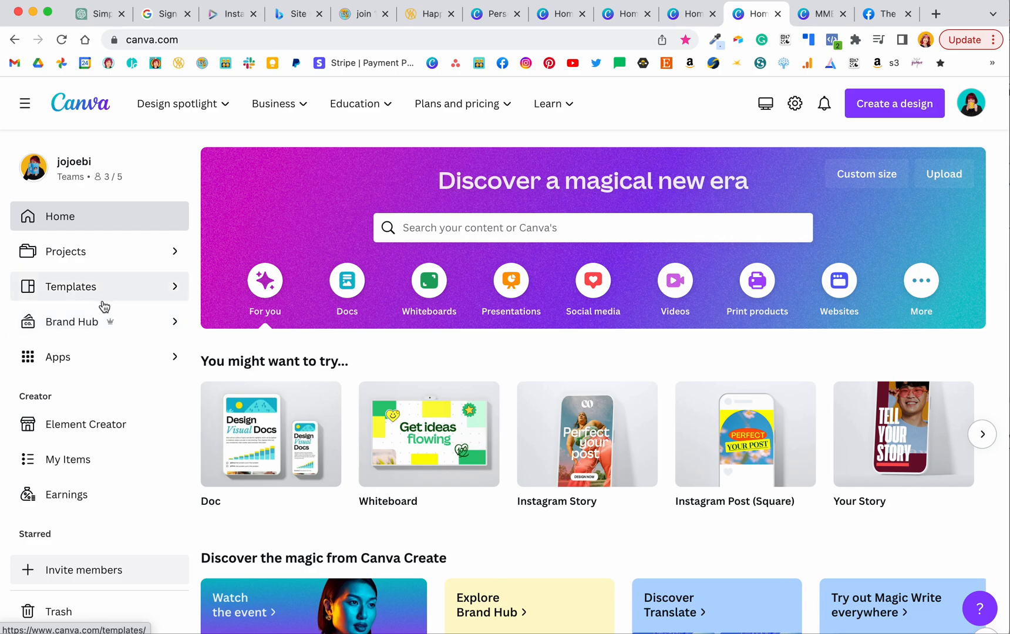
{"action": "mouse_move", "coordinate": [102, 332]}
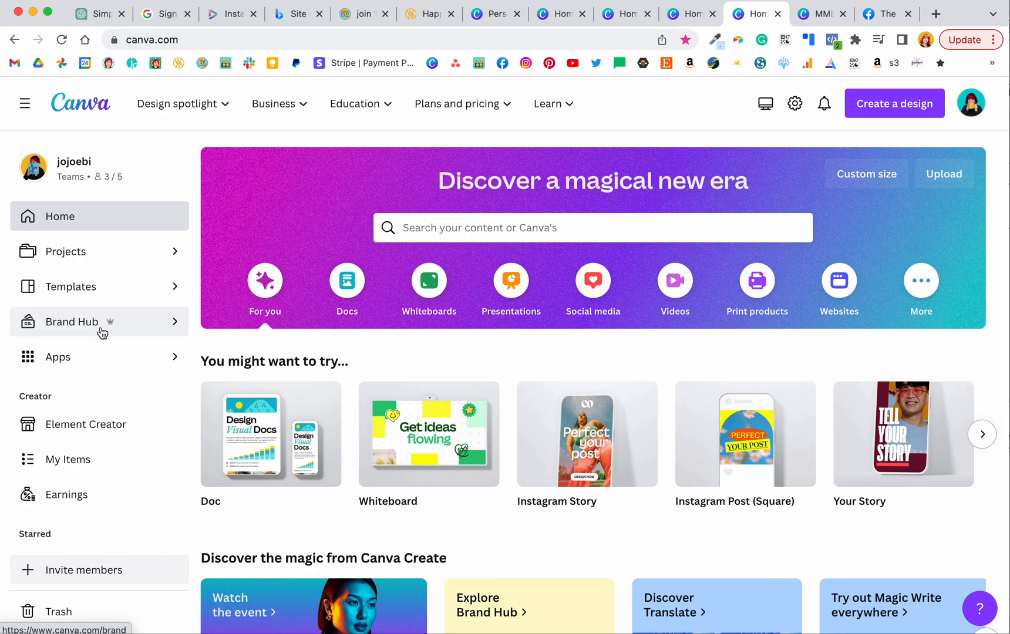
{"action": "mouse_move", "coordinate": [118, 333]}
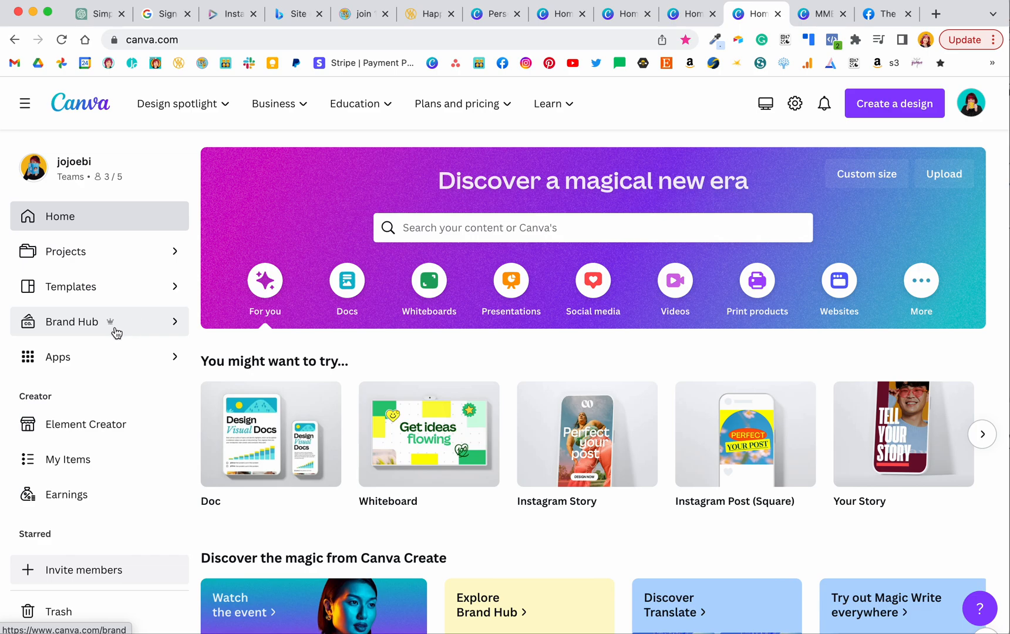
{"action": "mouse_move", "coordinate": [131, 330]}
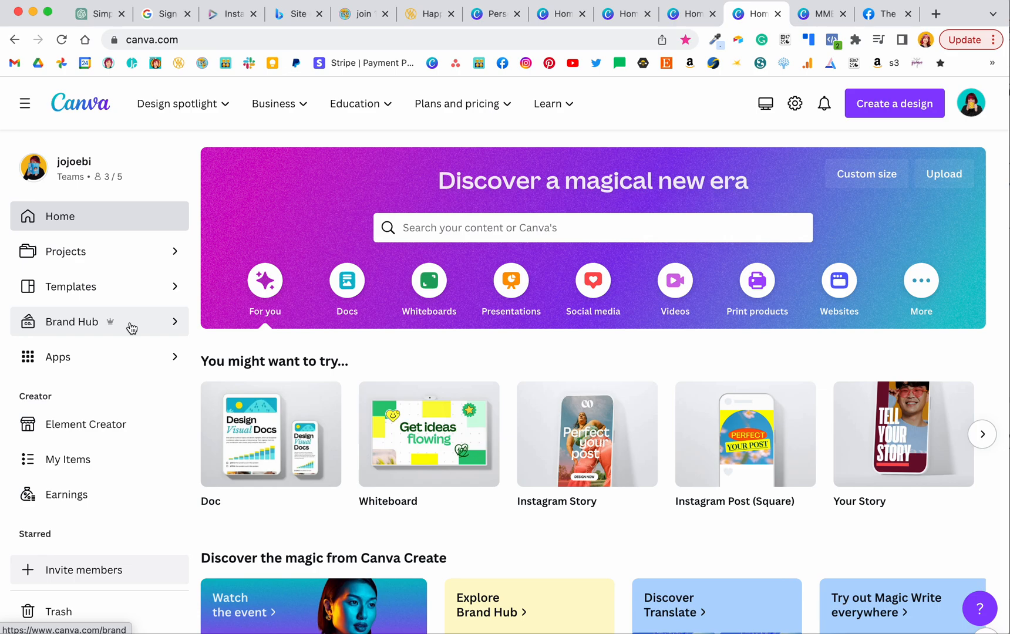
{"action": "mouse_move", "coordinate": [131, 330]}
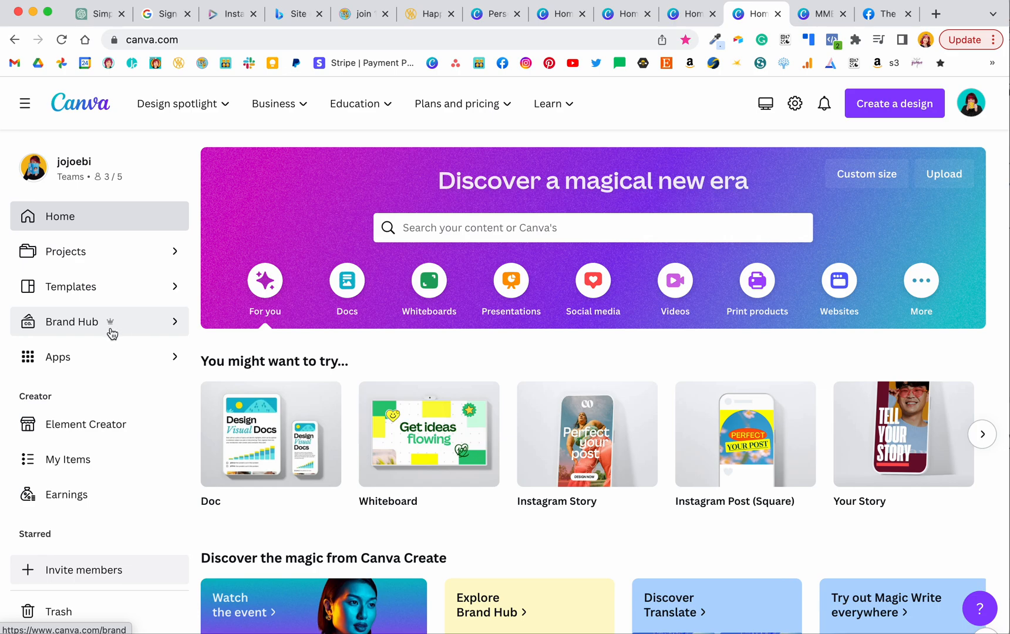
Open Brand Hub and the 193 little adventurers brand kit to view its logo
{"action": "left_click", "coordinate": [71, 322]}
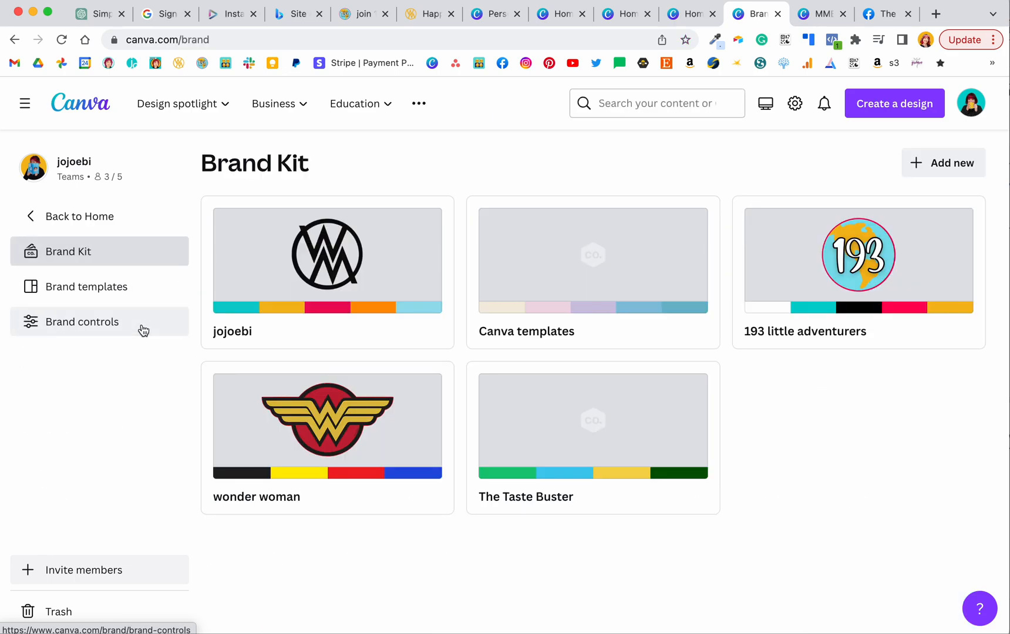
{"action": "mouse_move", "coordinate": [875, 259]}
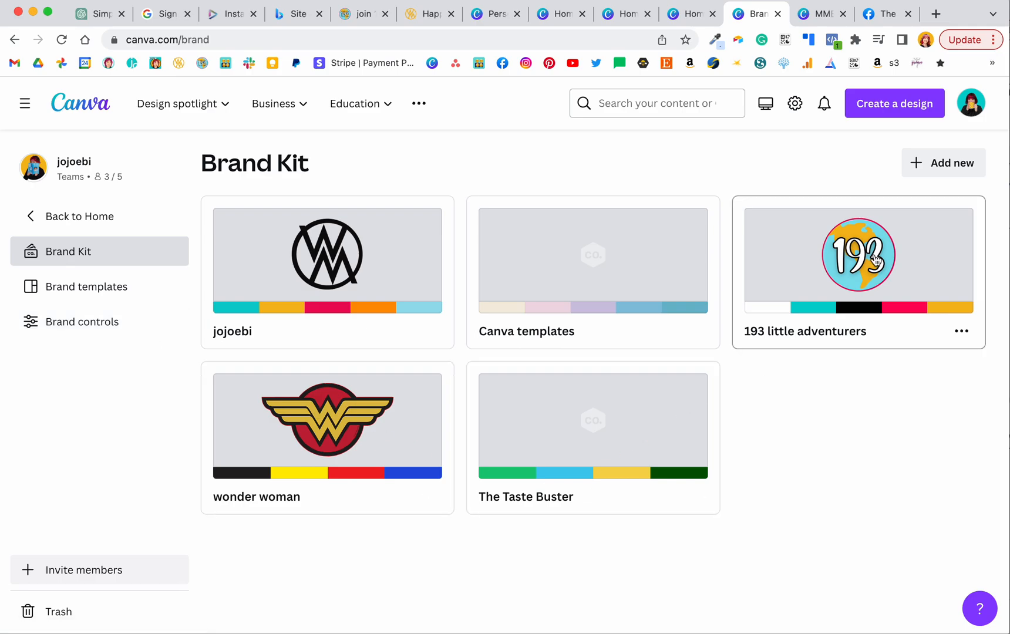
{"action": "left_click", "coordinate": [857, 253]}
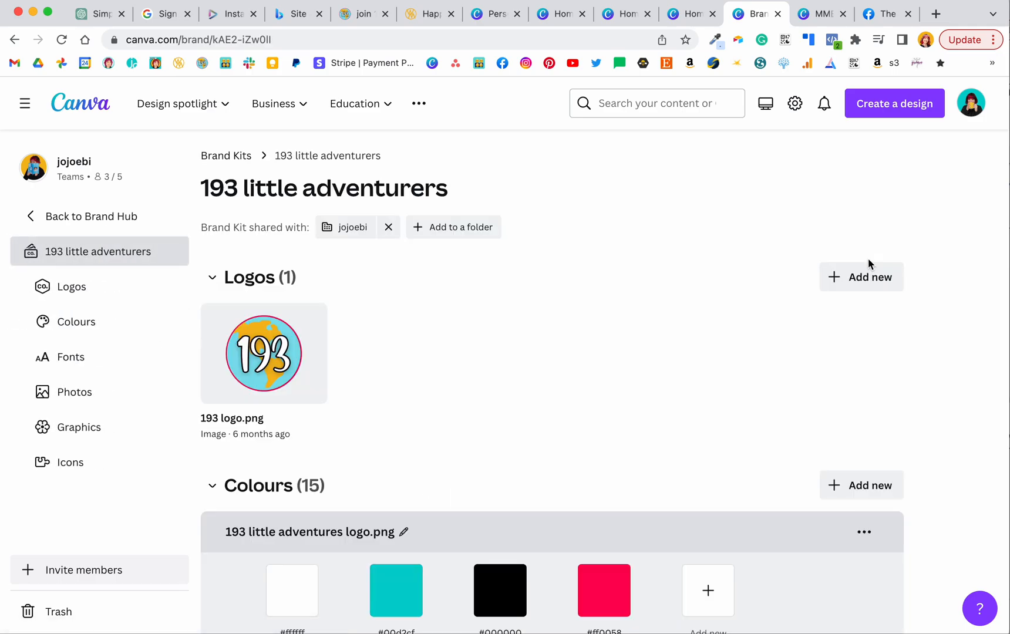
{"action": "mouse_move", "coordinate": [405, 352]}
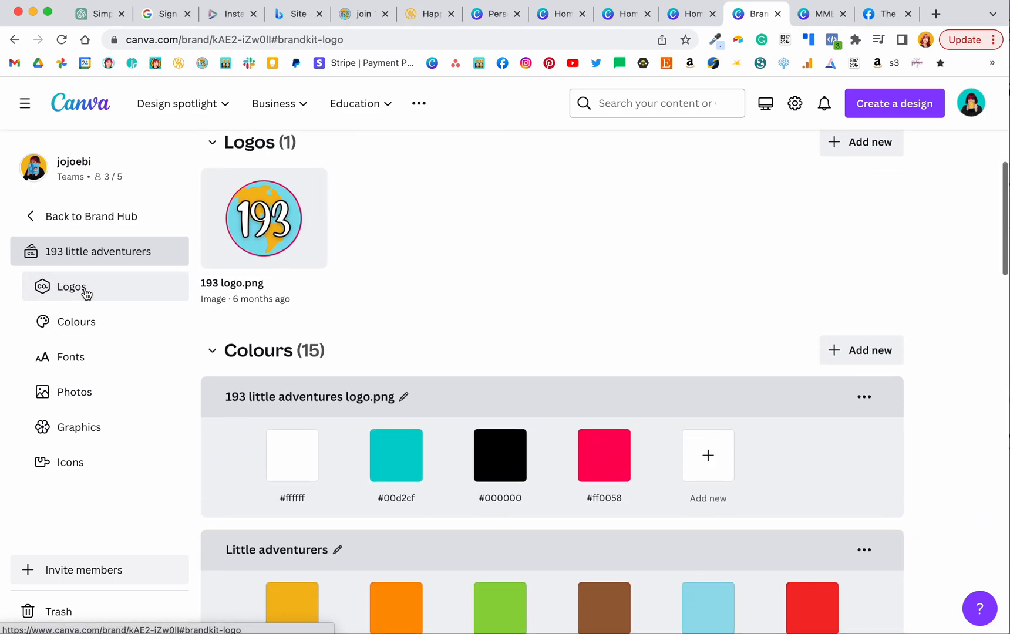
{"action": "mouse_move", "coordinate": [370, 253]}
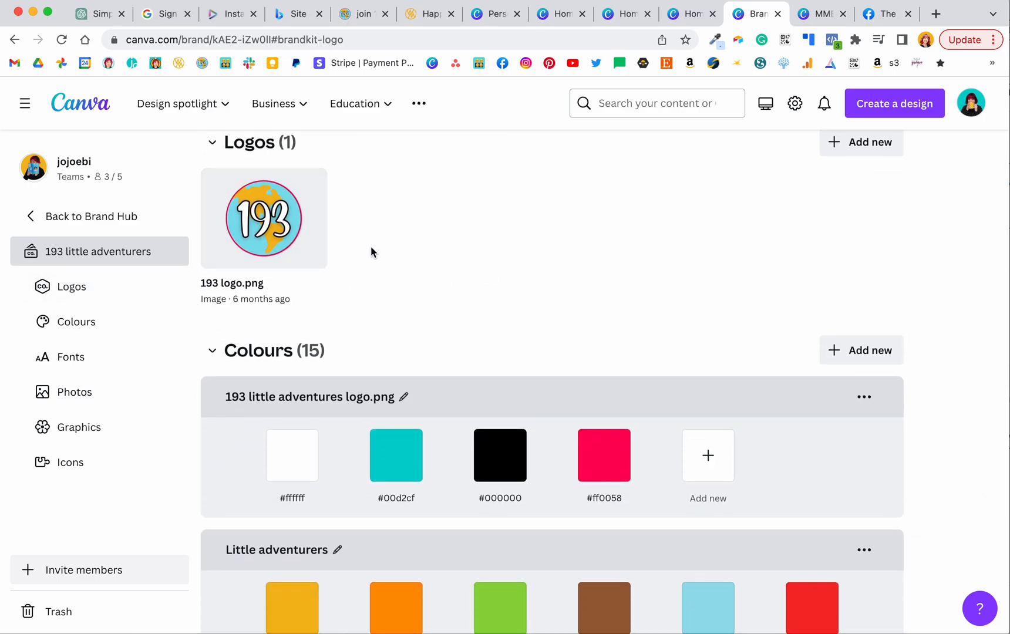
{"action": "mouse_move", "coordinate": [861, 142]}
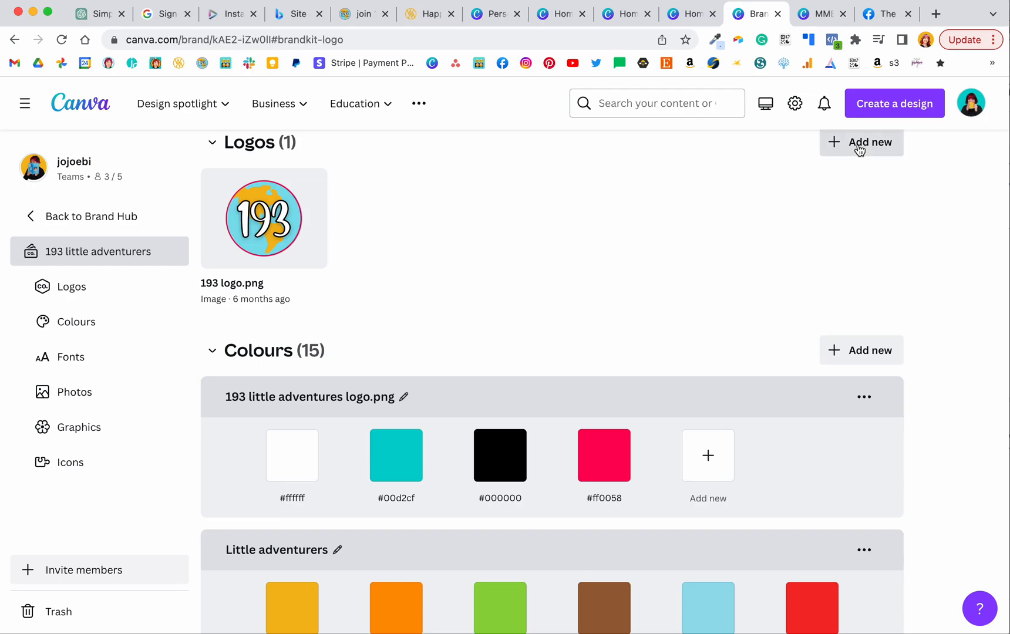
{"action": "mouse_move", "coordinate": [706, 261]}
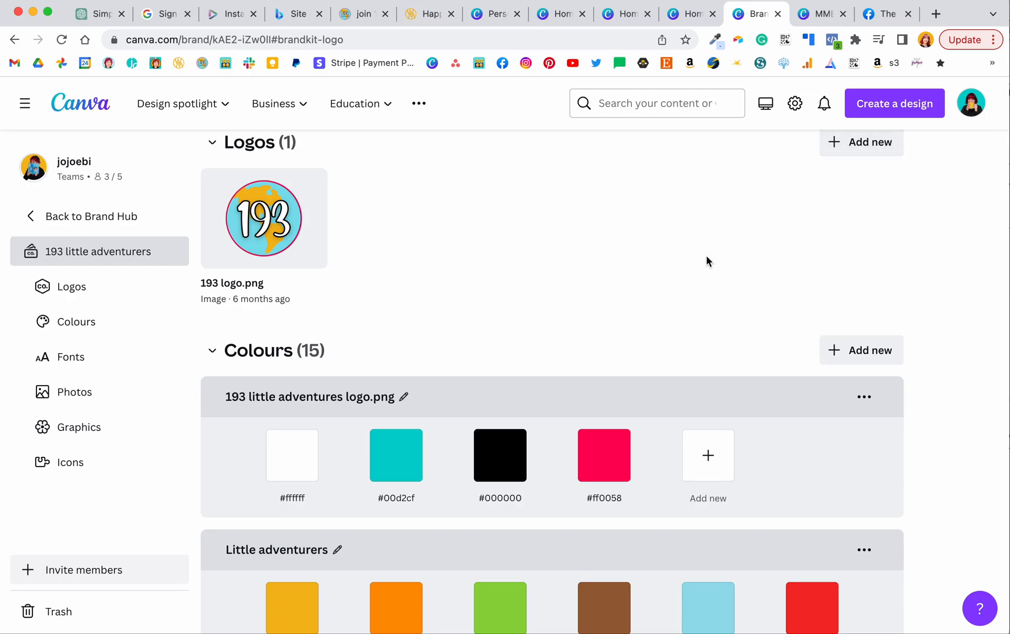
{"action": "mouse_move", "coordinate": [426, 260]}
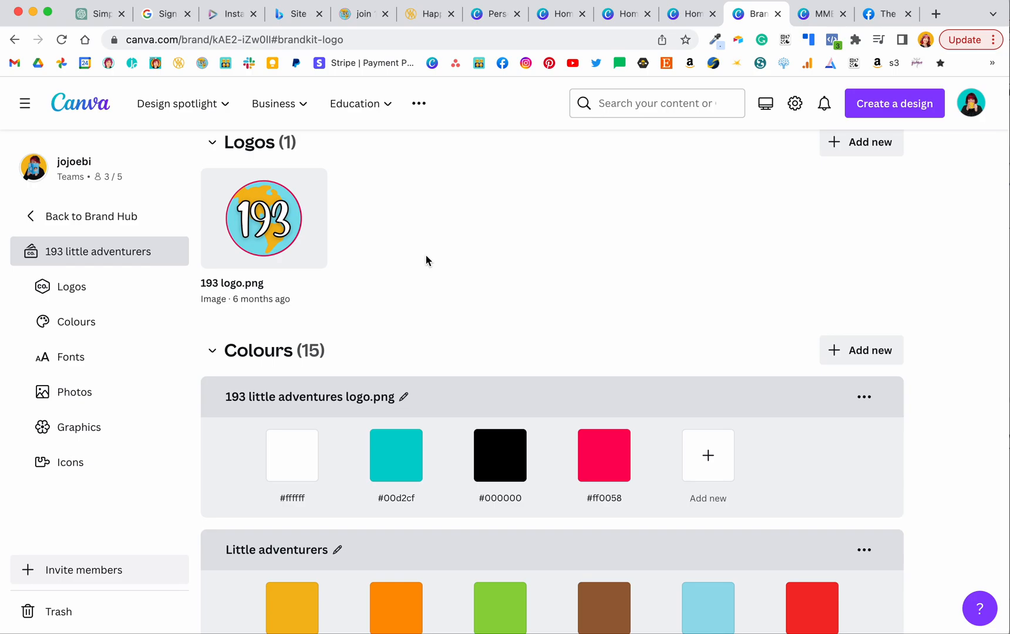
{"action": "mouse_move", "coordinate": [342, 220]}
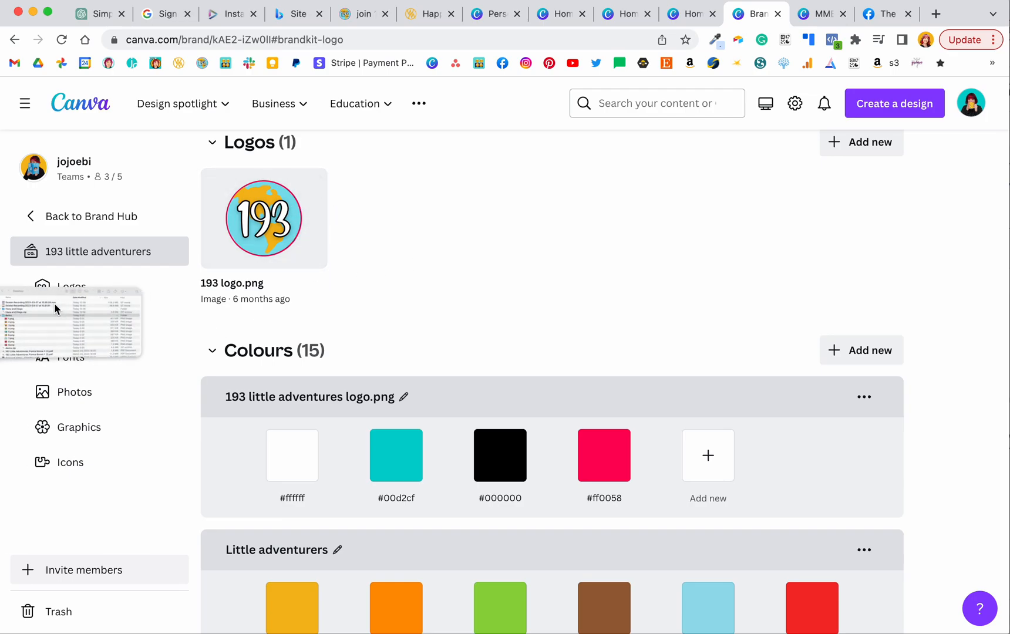
Jump to the kit's colours, showing the logo palette and Little adventurers palette
{"action": "left_click", "coordinate": [76, 322]}
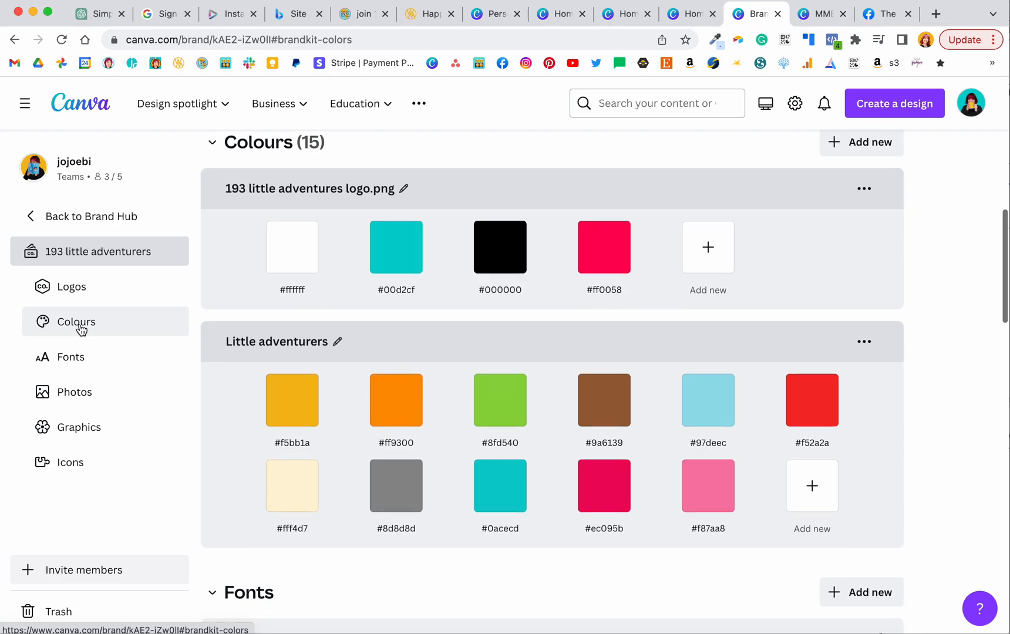
{"action": "mouse_move", "coordinate": [127, 392]}
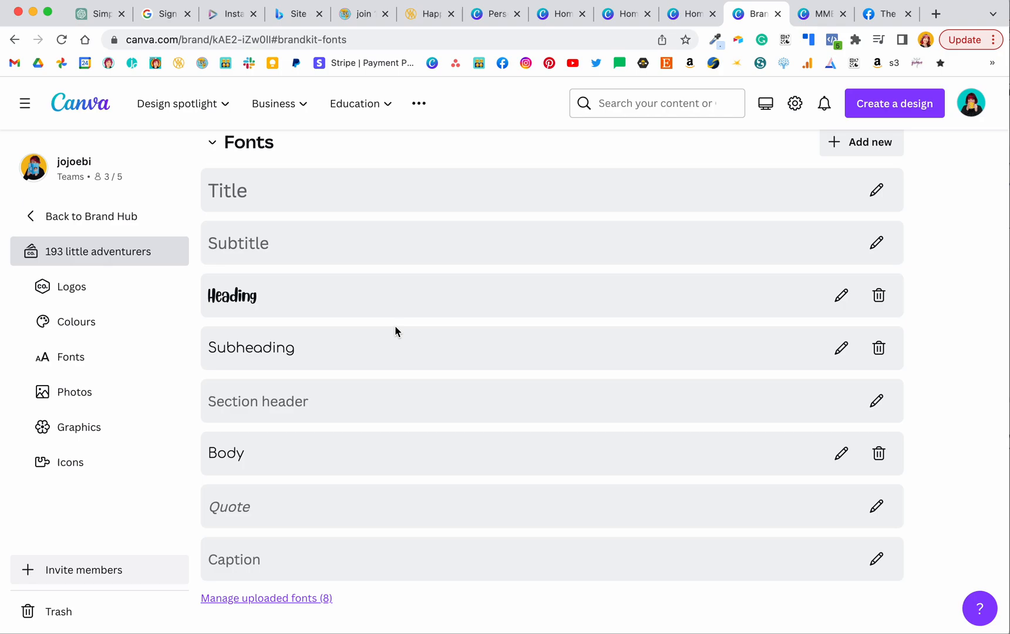
{"action": "mouse_move", "coordinate": [430, 266]}
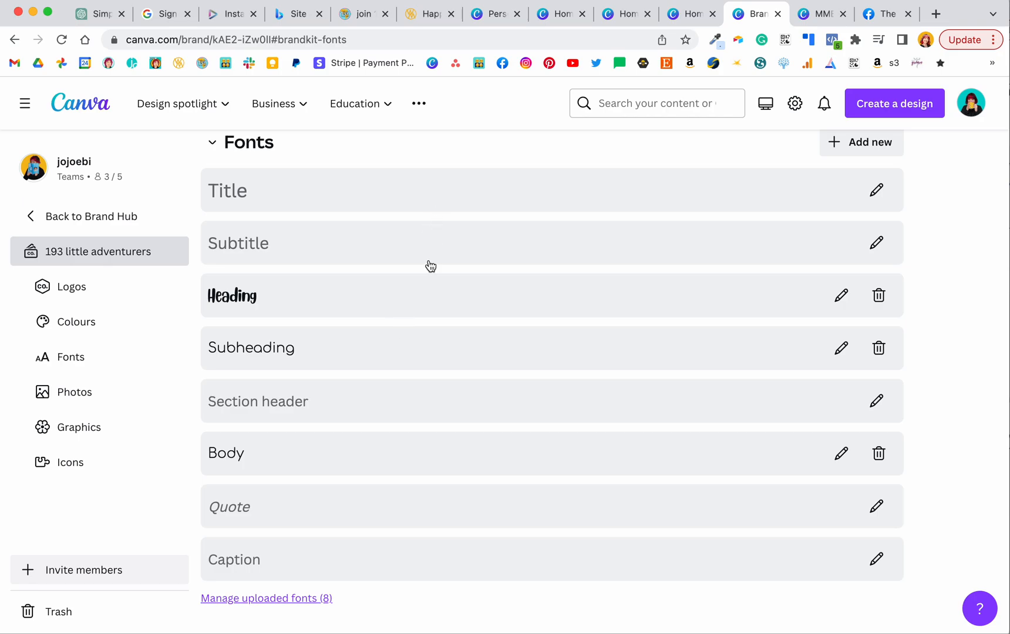
{"action": "mouse_move", "coordinate": [406, 460]}
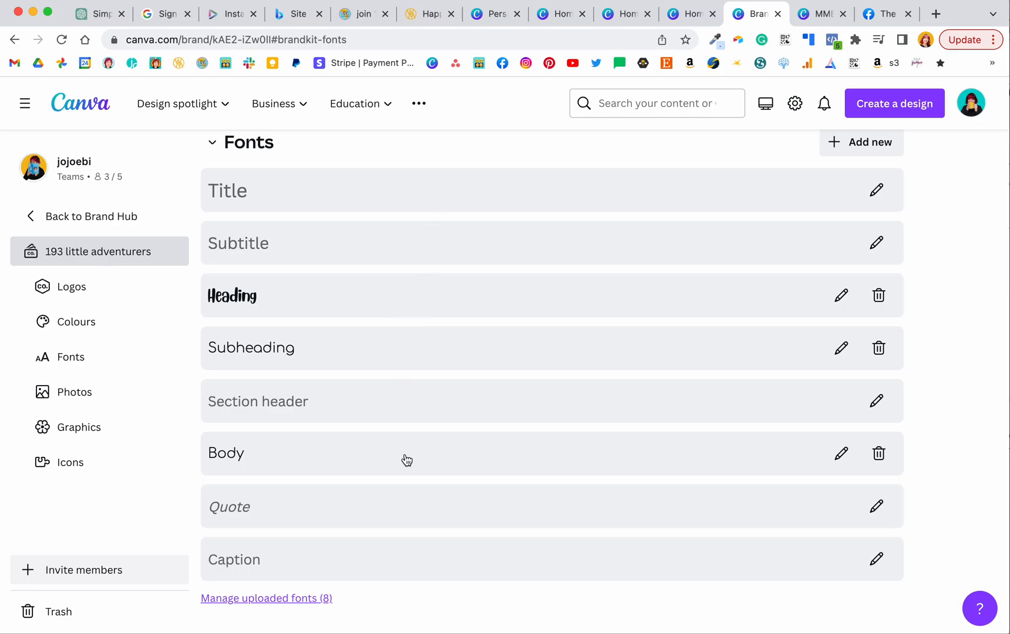
{"action": "mouse_move", "coordinate": [423, 463]}
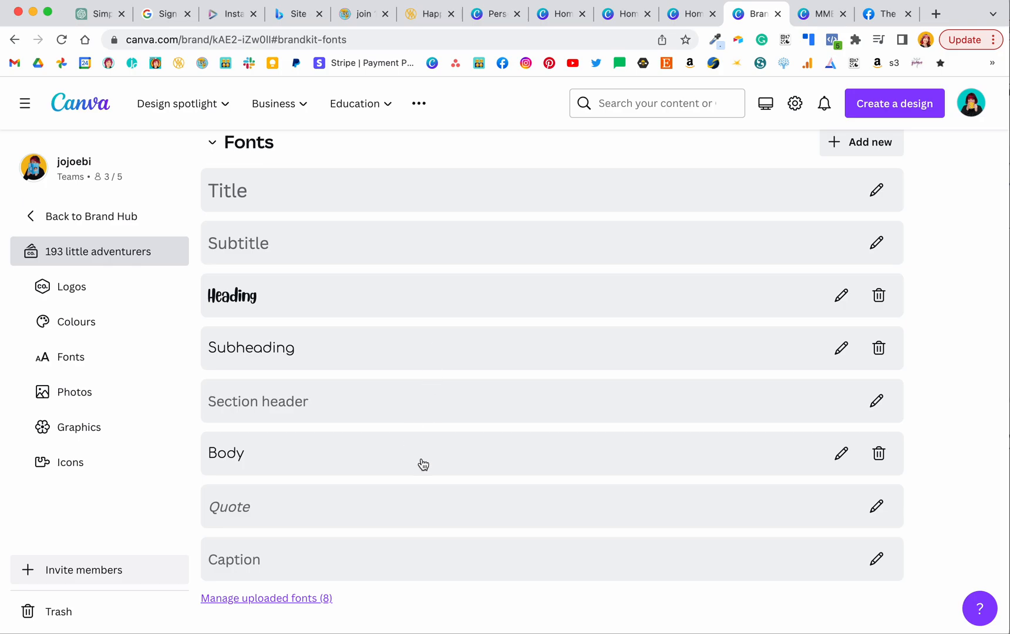
{"action": "mouse_move", "coordinate": [430, 395]}
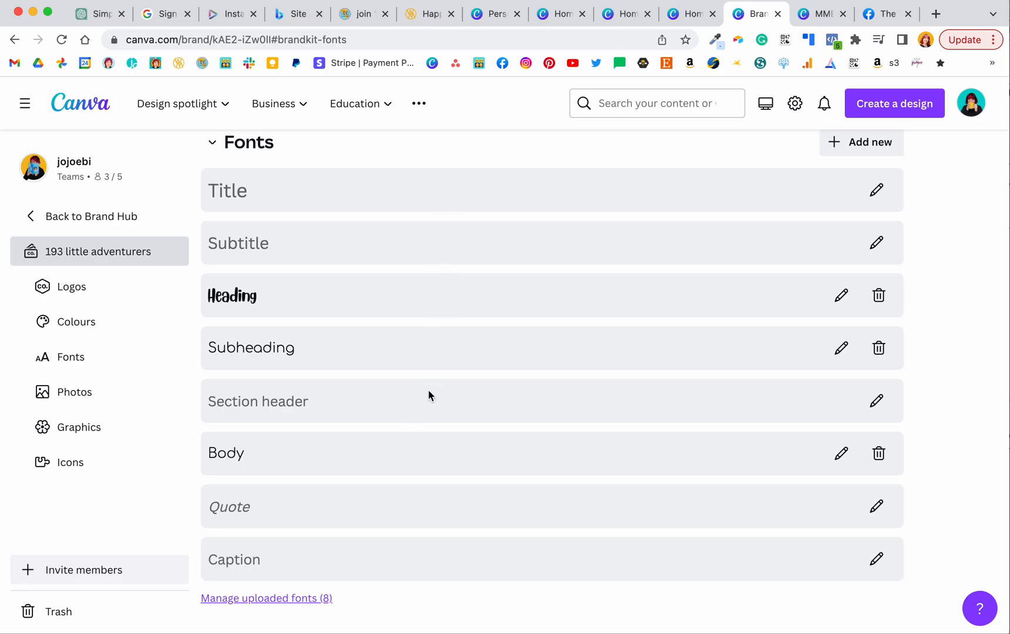
{"action": "mouse_move", "coordinate": [396, 620]}
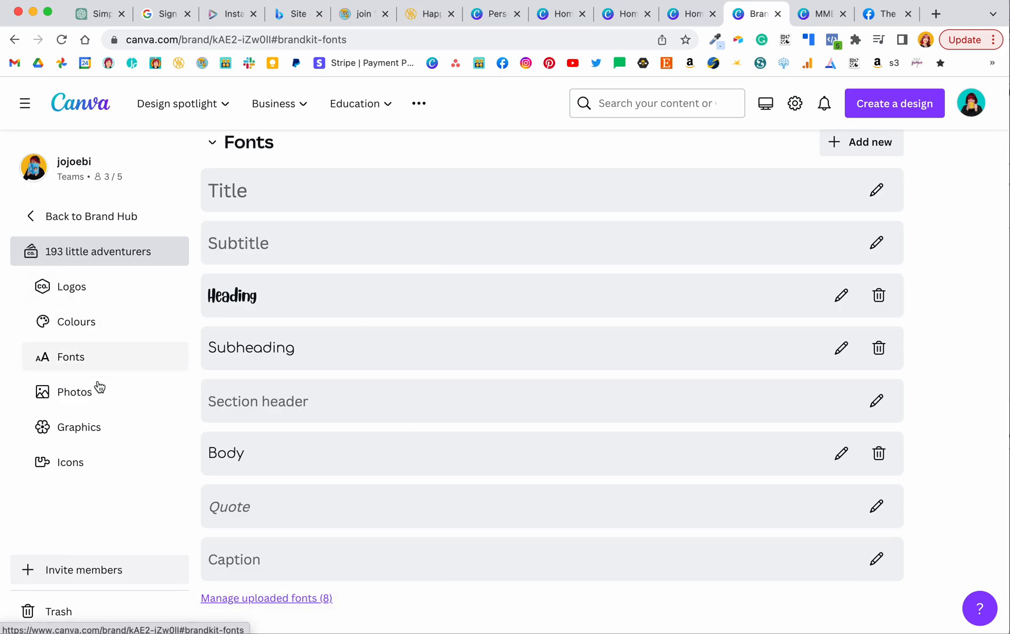
Jump to the kit's Photos section with its three headshot photos
{"action": "left_click", "coordinate": [74, 392]}
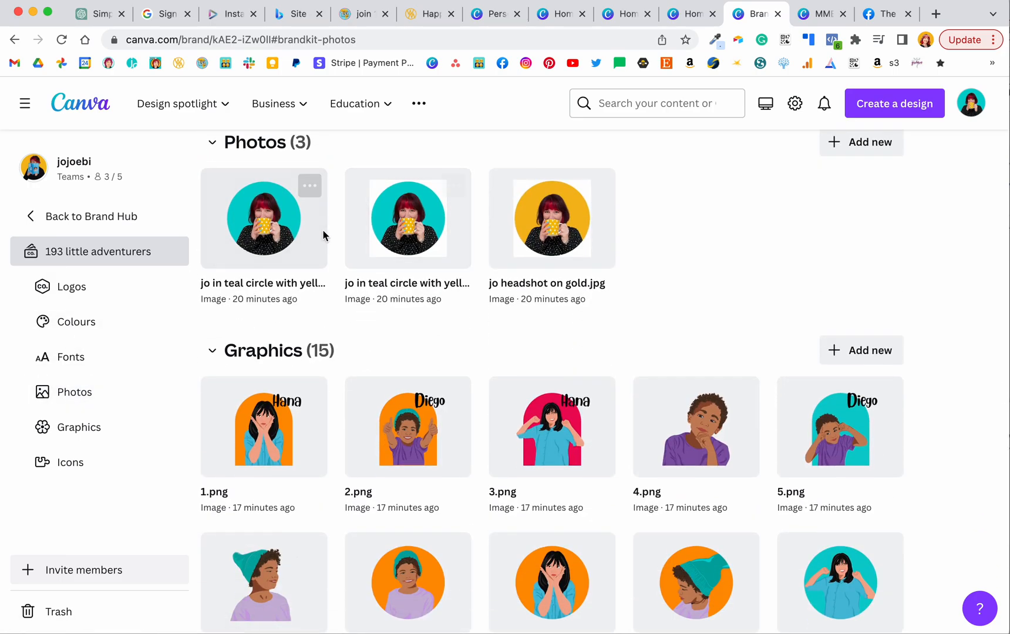
{"action": "mouse_move", "coordinate": [717, 256]}
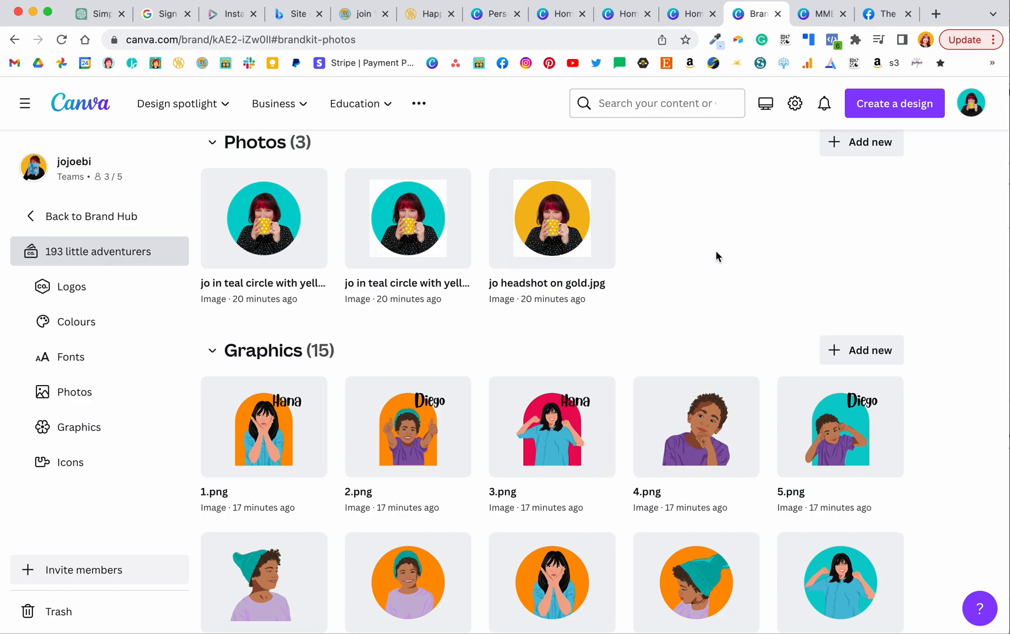
{"action": "mouse_move", "coordinate": [688, 225]}
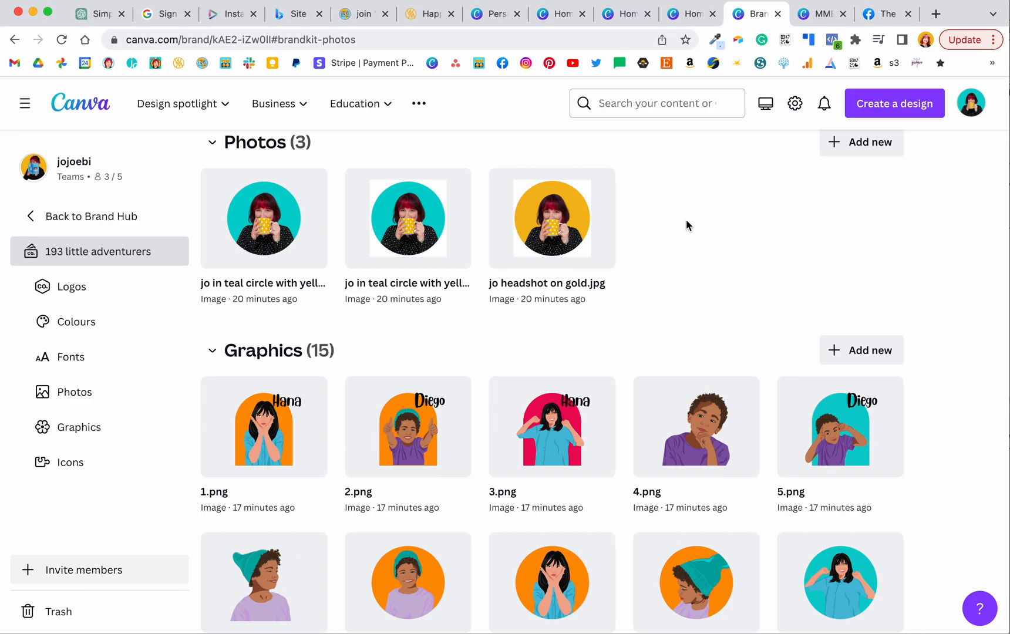
{"action": "mouse_move", "coordinate": [568, 275]}
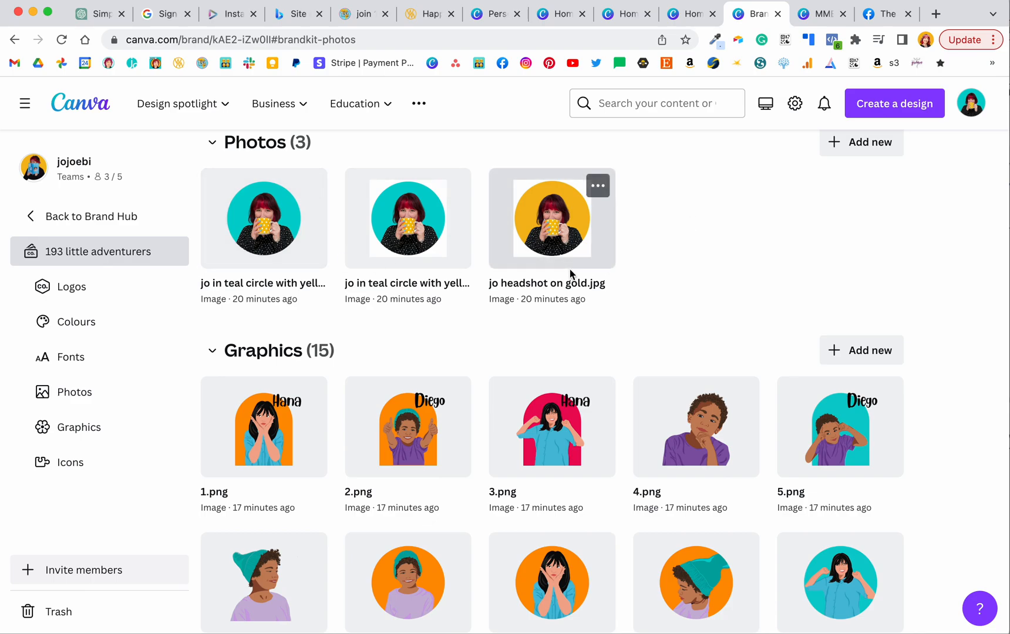
{"action": "mouse_move", "coordinate": [288, 254]}
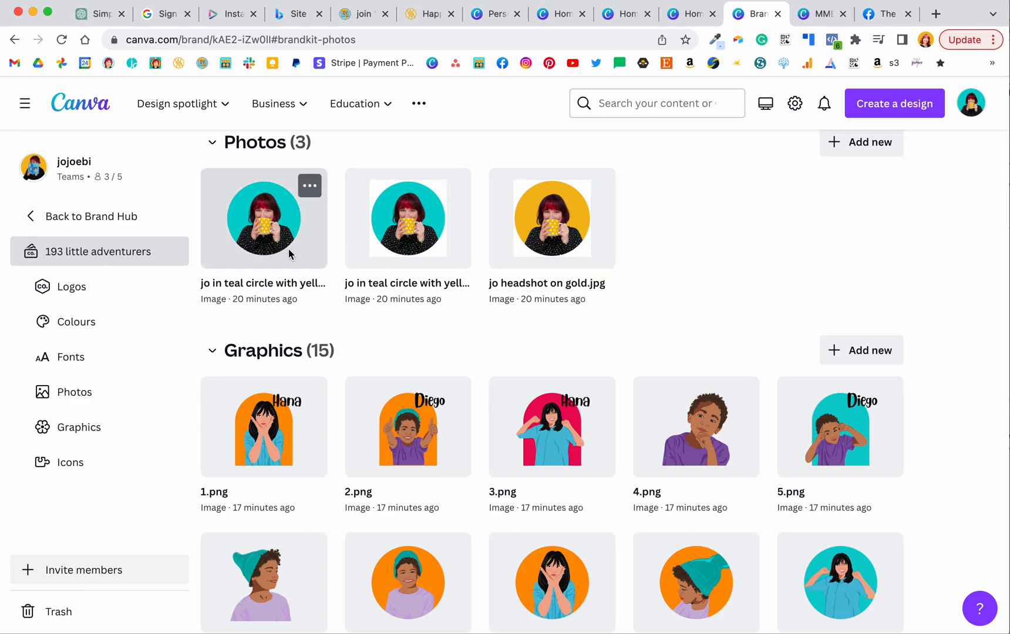
{"action": "mouse_move", "coordinate": [393, 330]}
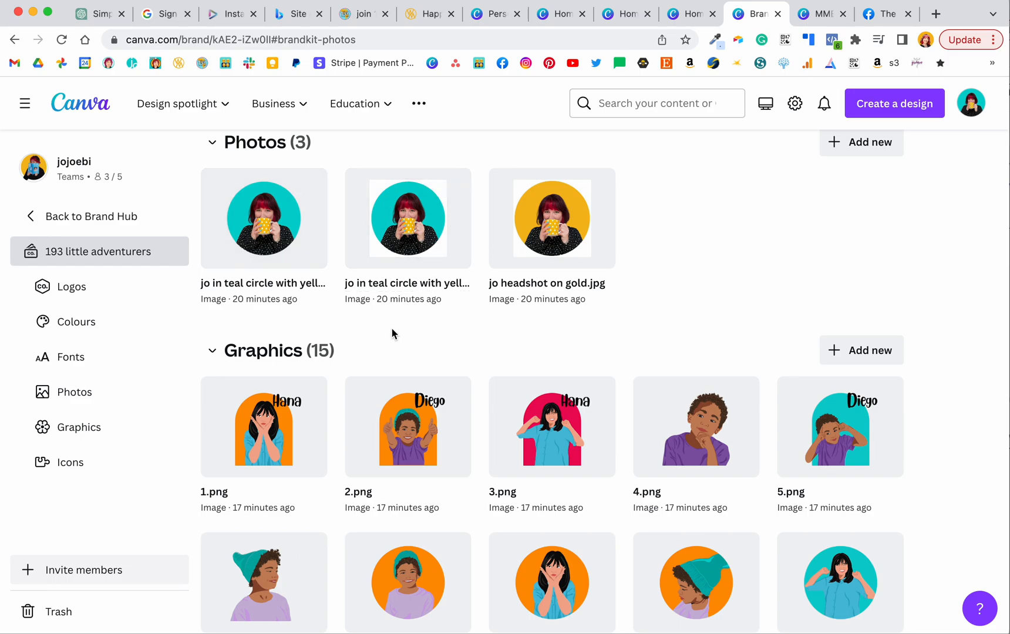
Browse the kit's fifteen brand graphics in the Graphics section
{"action": "left_click", "coordinate": [79, 427]}
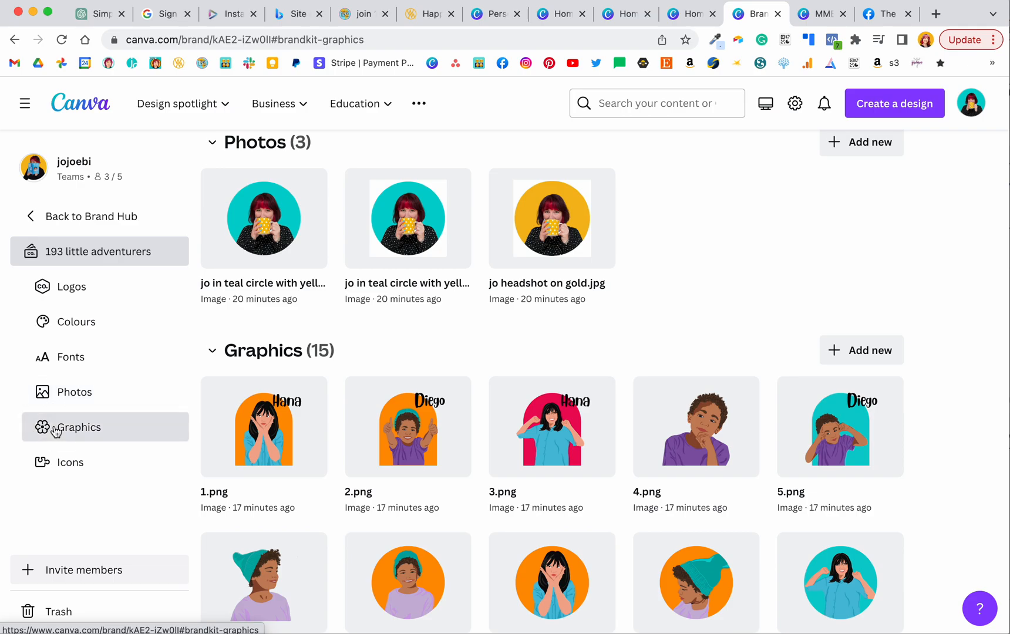
{"action": "scroll", "scroll_direction": "down", "scroll_amount": 3}
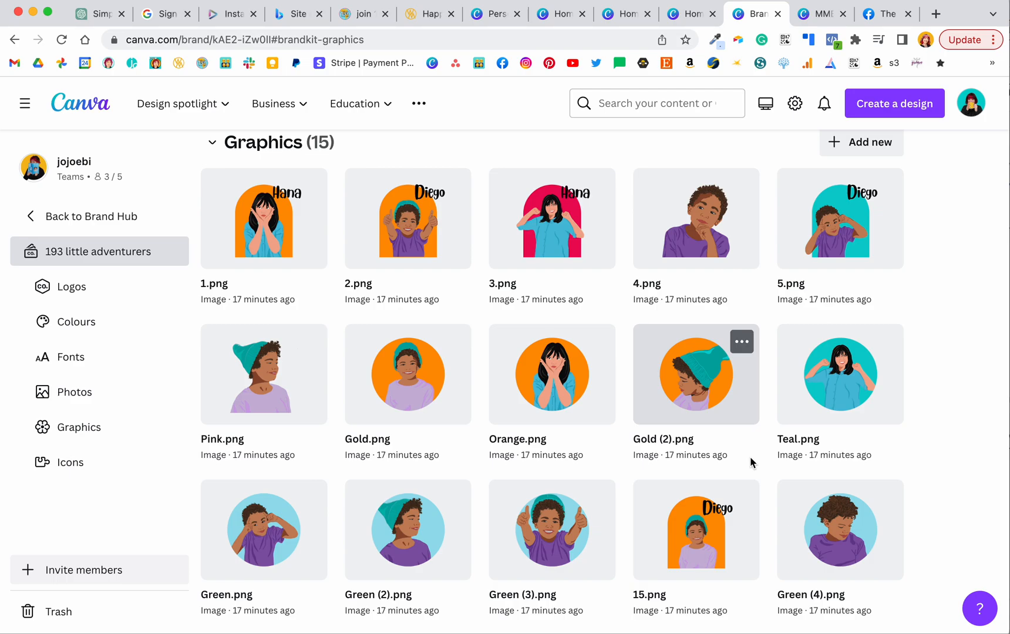
{"action": "scroll", "scroll_direction": "down", "scroll_amount": 3}
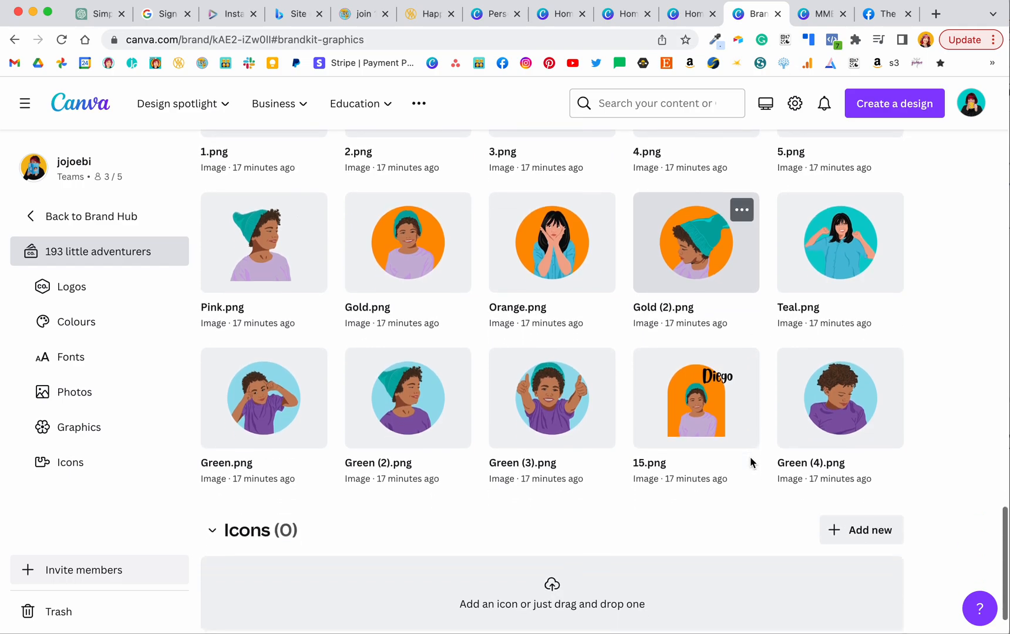
{"action": "scroll", "scroll_direction": "up", "scroll_amount": 3}
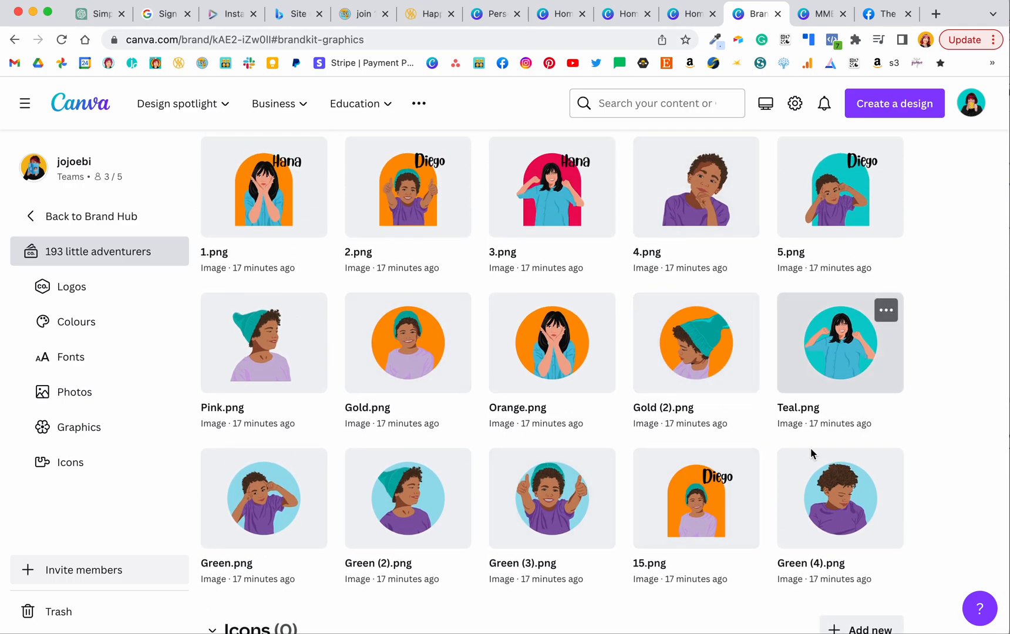
{"action": "mouse_move", "coordinate": [287, 425]}
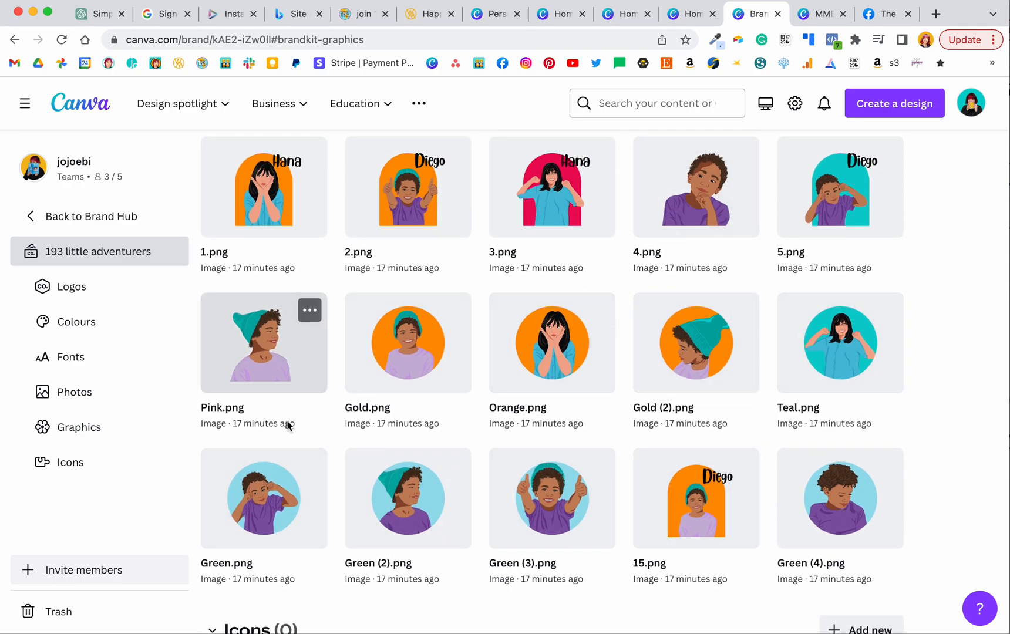
Check the empty Icons section, then return to the top of the kit
{"action": "left_click", "coordinate": [69, 462]}
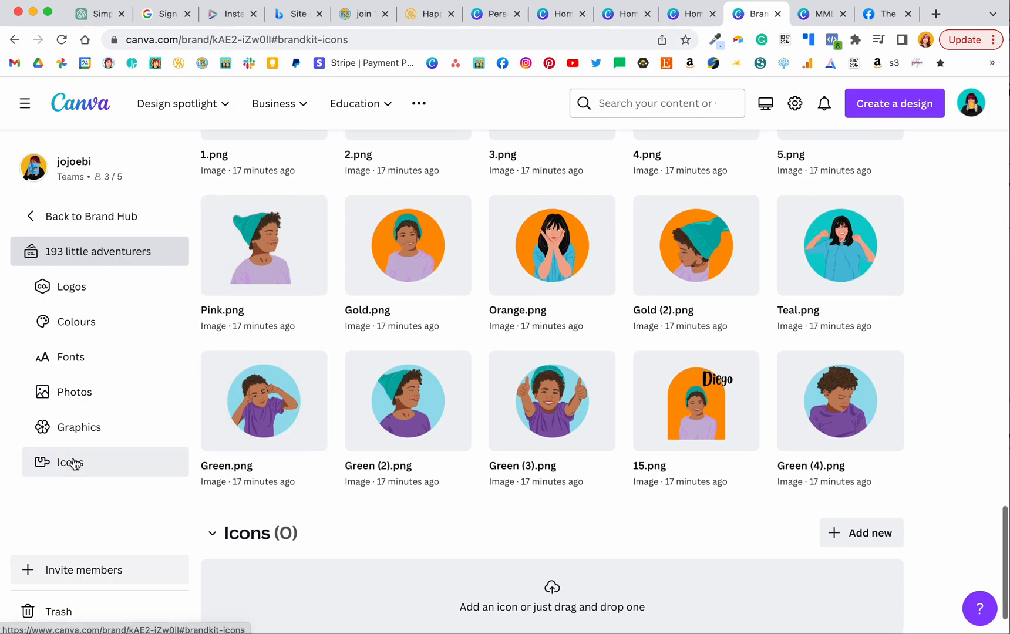
{"action": "scroll", "scroll_direction": "down", "scroll_amount": 3}
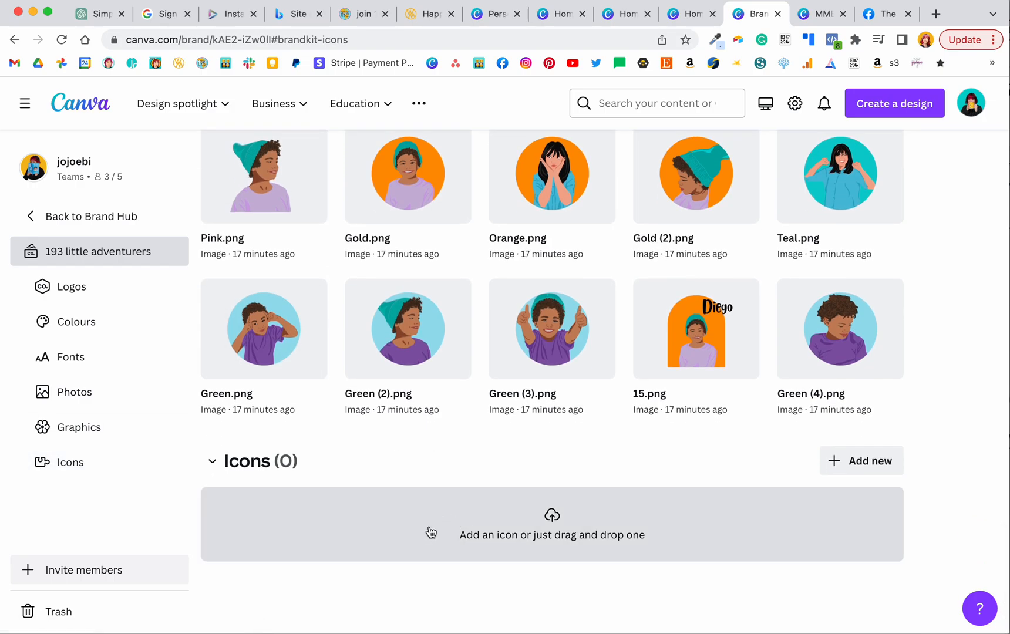
{"action": "scroll", "scroll_direction": "up", "scroll_amount": 3}
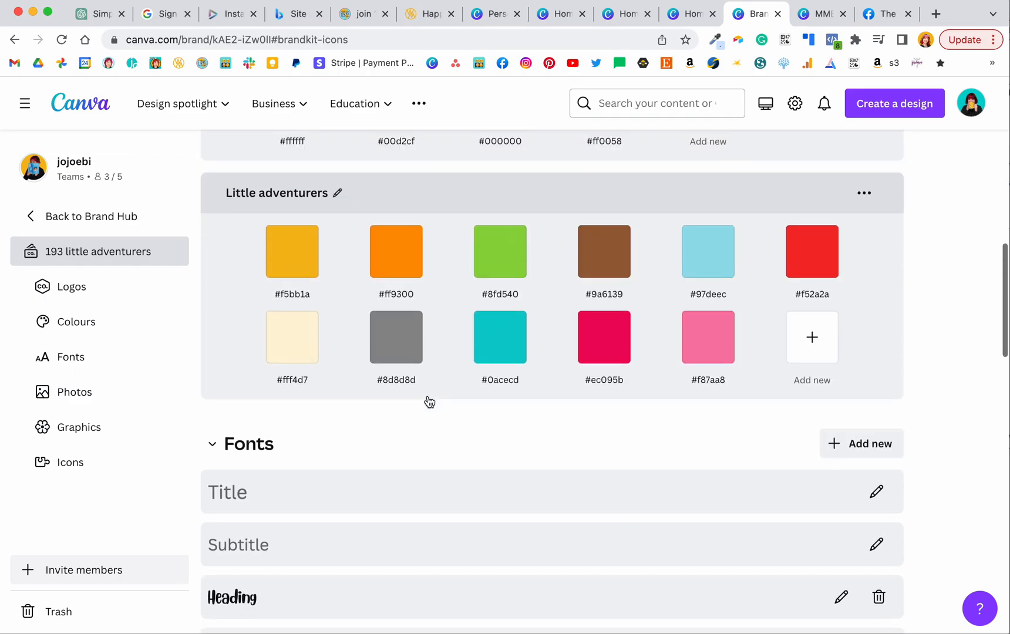
{"action": "scroll", "scroll_direction": "up", "scroll_amount": 3}
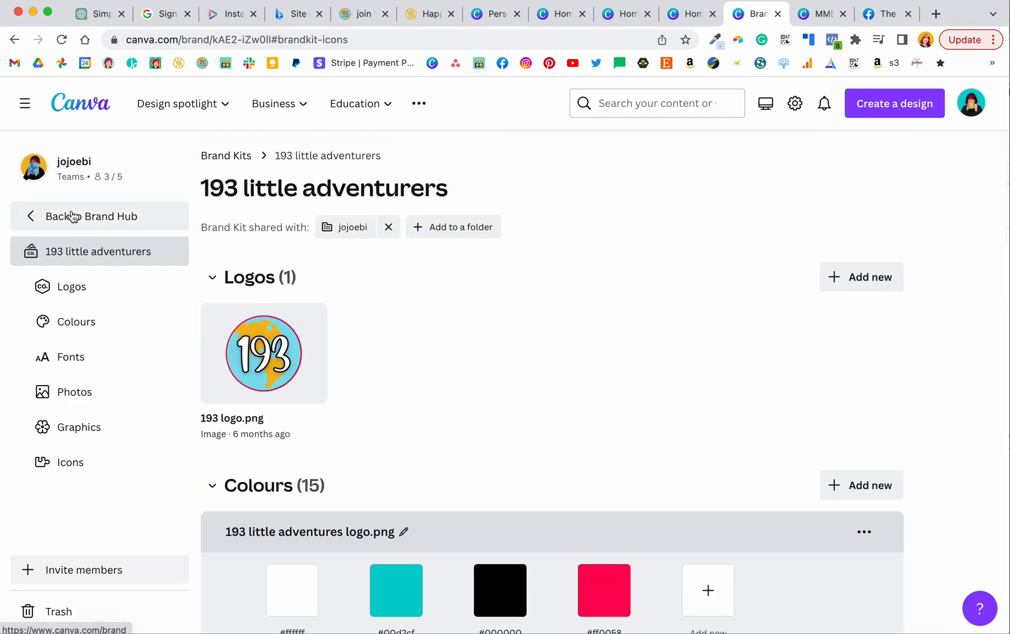
Return to the Brand Hub overview and list its three brand templates
{"action": "left_click", "coordinate": [91, 215]}
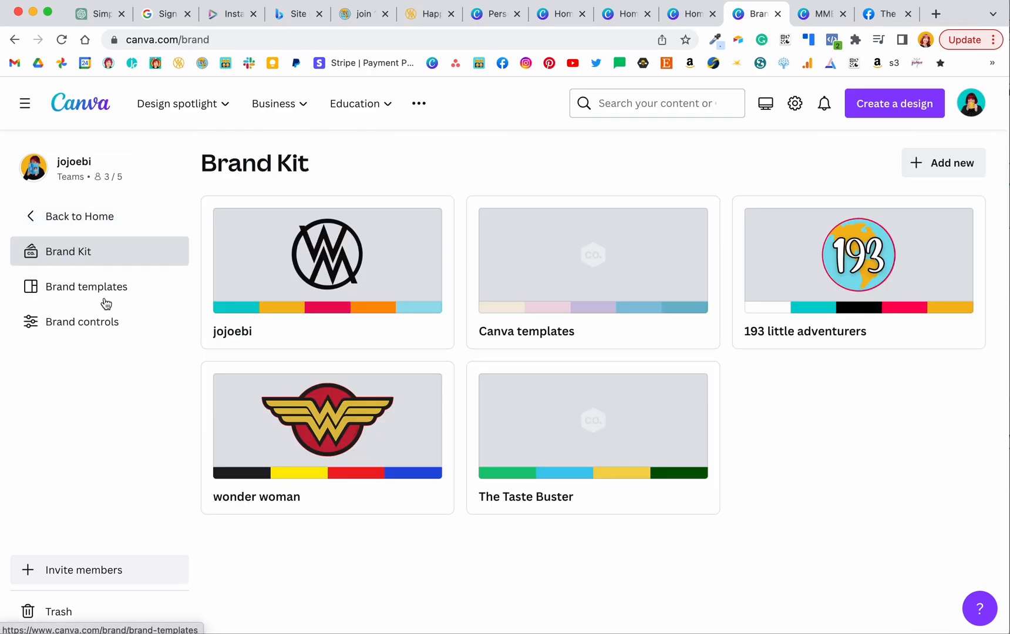
{"action": "left_click", "coordinate": [84, 287]}
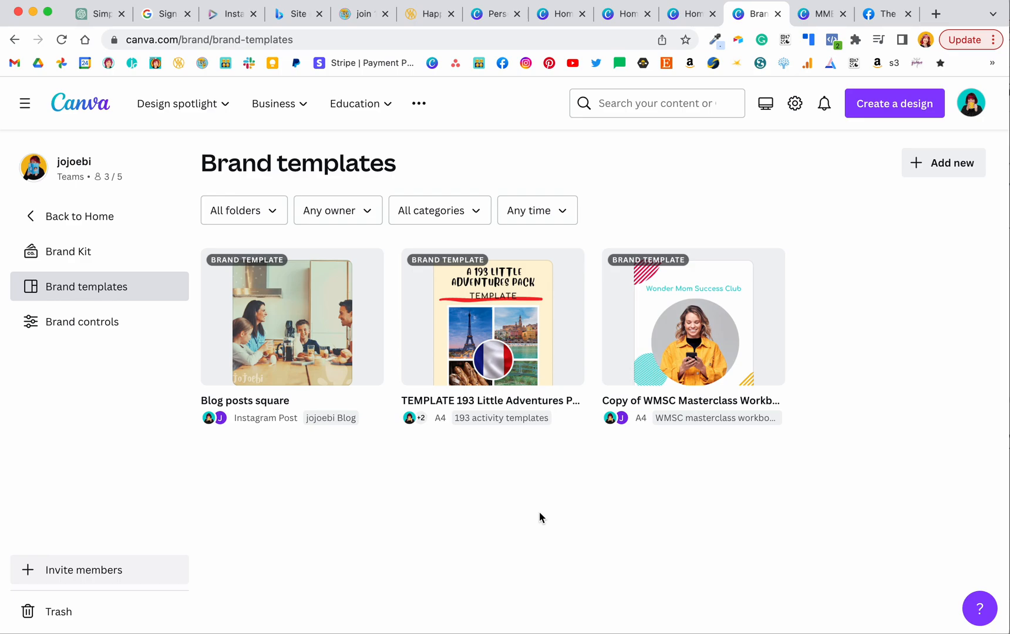
{"action": "mouse_move", "coordinate": [551, 446]}
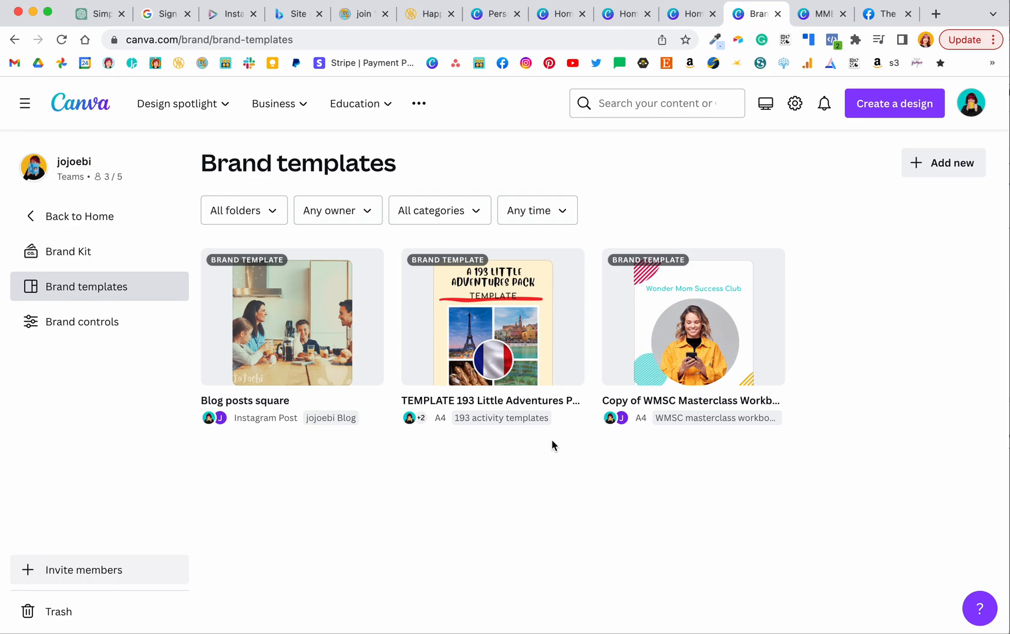
{"action": "mouse_move", "coordinate": [406, 361]}
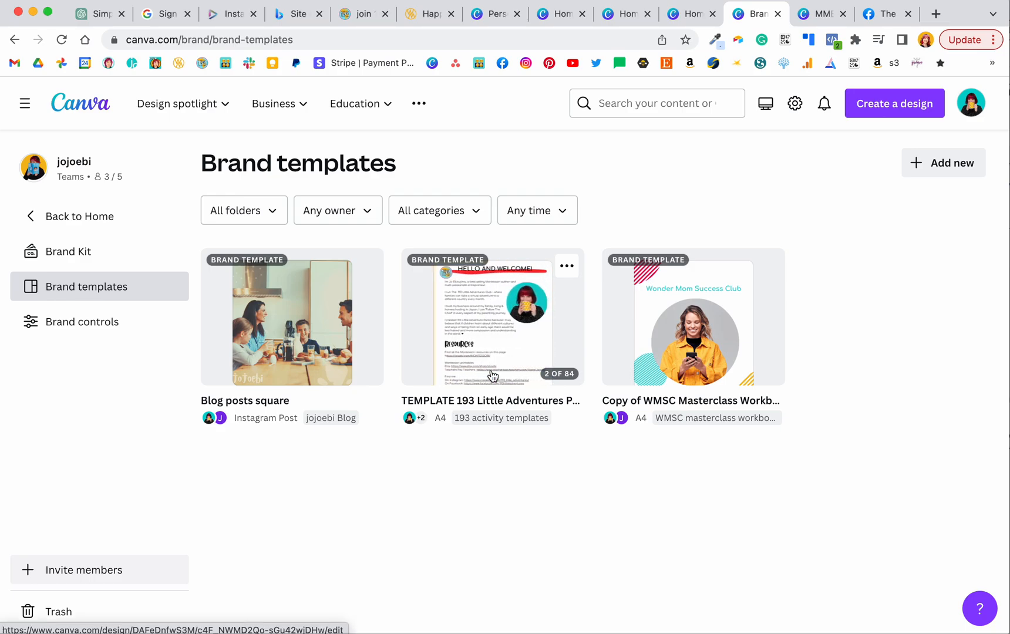
{"action": "mouse_move", "coordinate": [538, 465]}
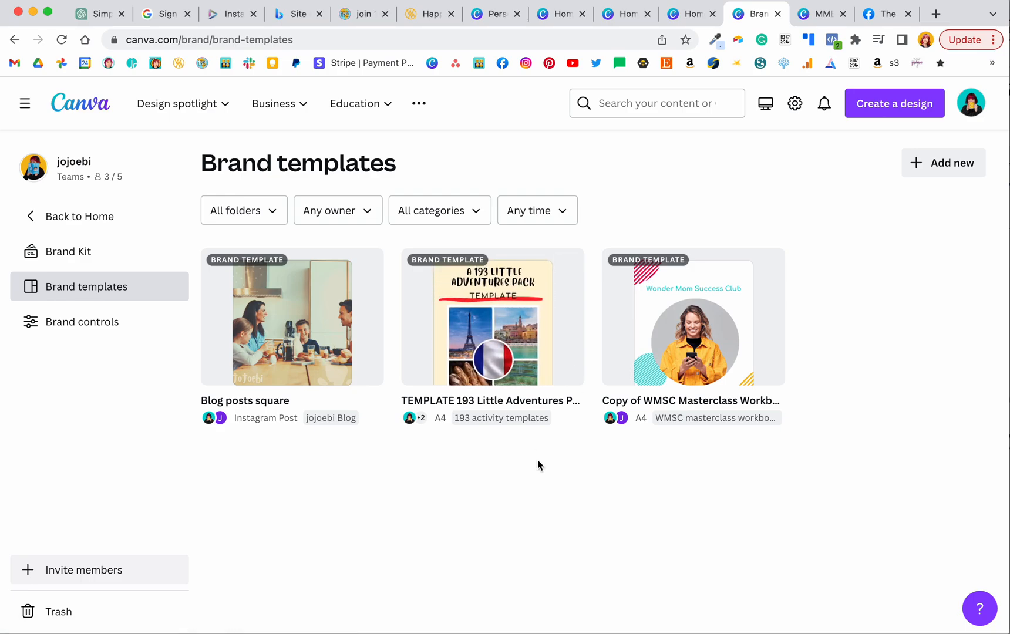
{"action": "mouse_move", "coordinate": [138, 505]}
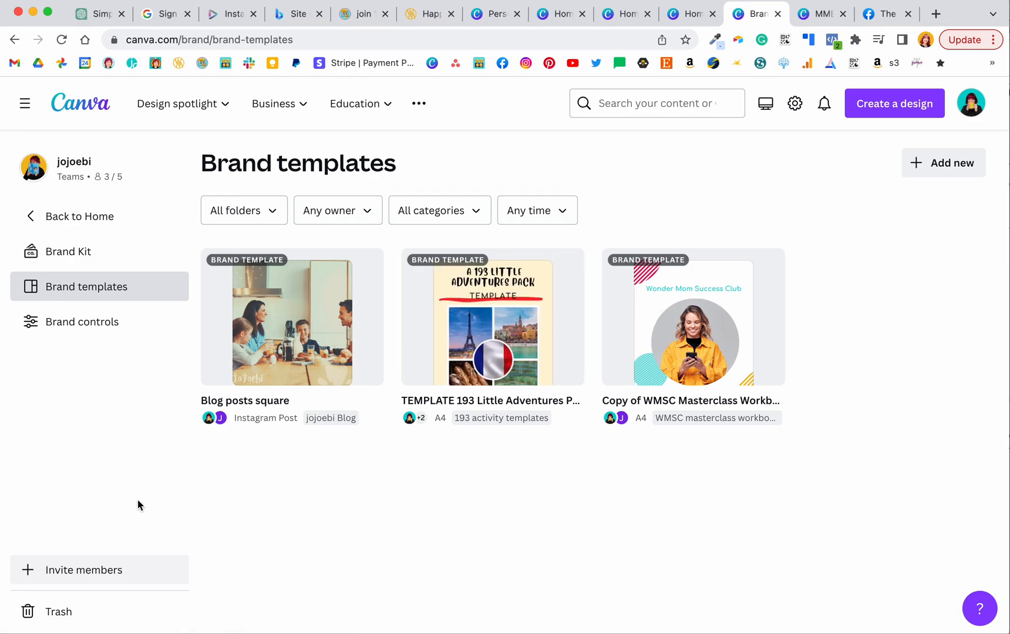
Review the Colour control, Font control and Design approval toggles on Brand controls
{"action": "left_click", "coordinate": [83, 322]}
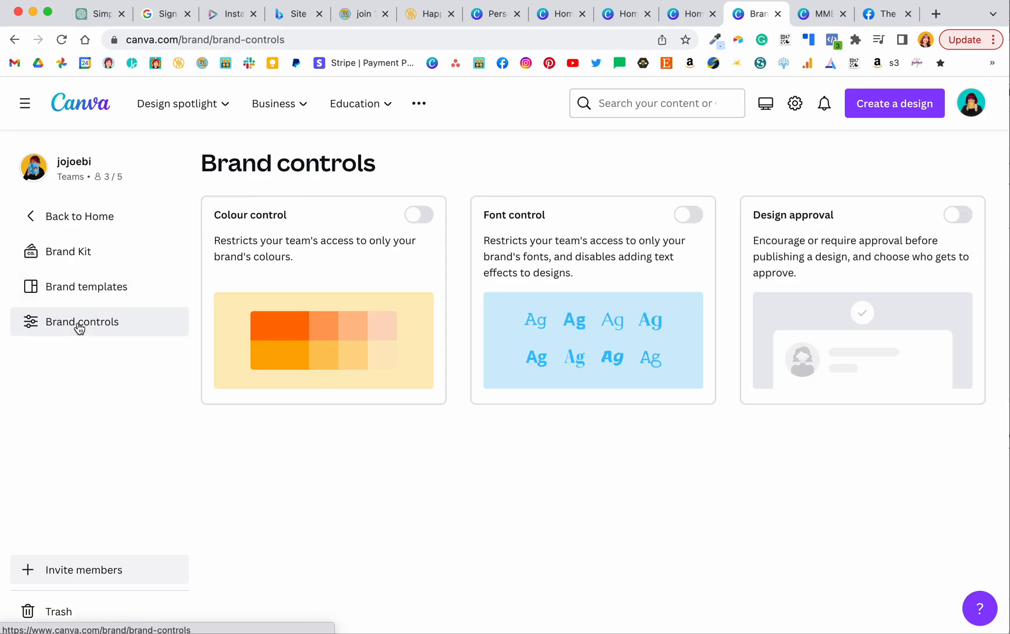
{"action": "mouse_move", "coordinate": [179, 423]}
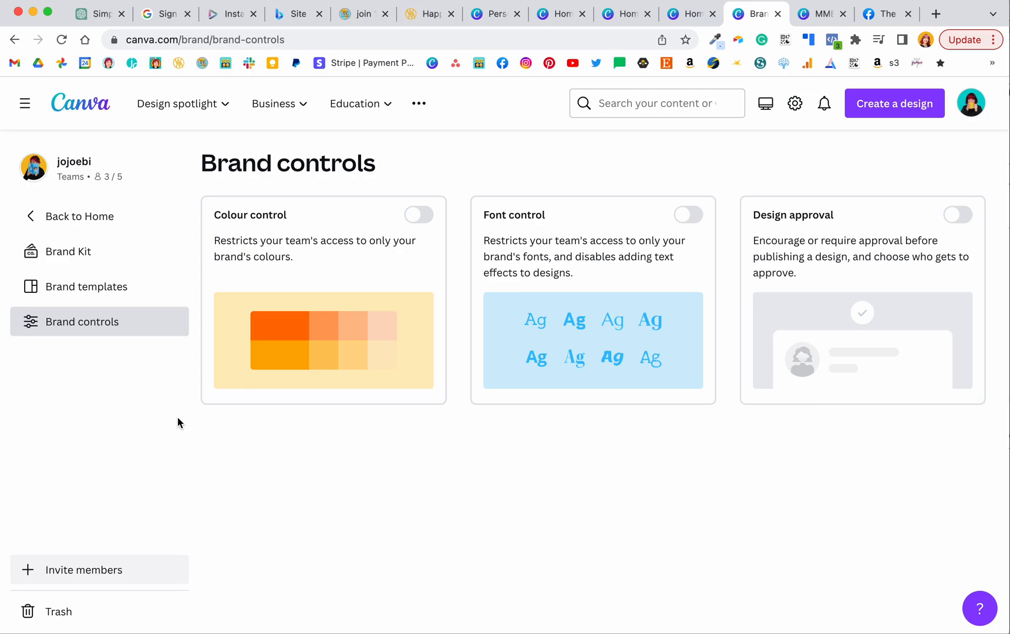
{"action": "mouse_move", "coordinate": [252, 399]}
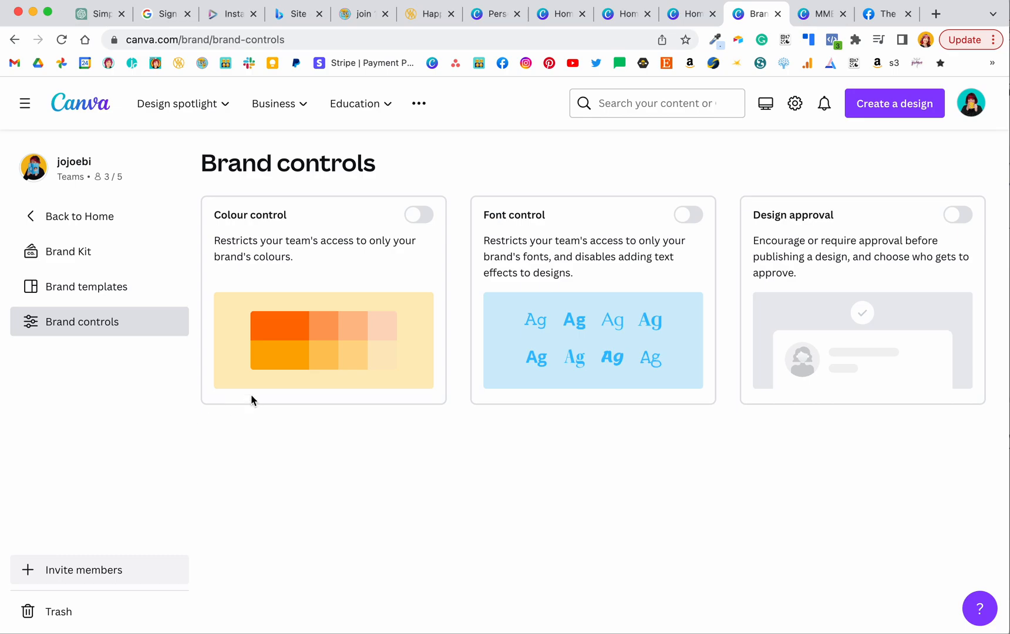
{"action": "left_click", "coordinate": [419, 214]}
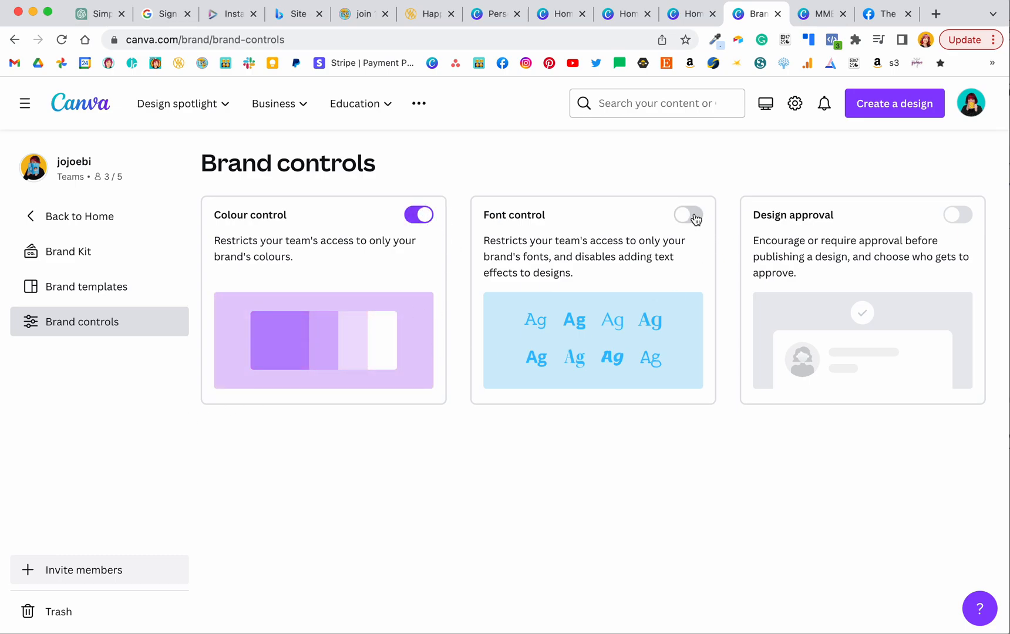
{"action": "left_click", "coordinate": [688, 215]}
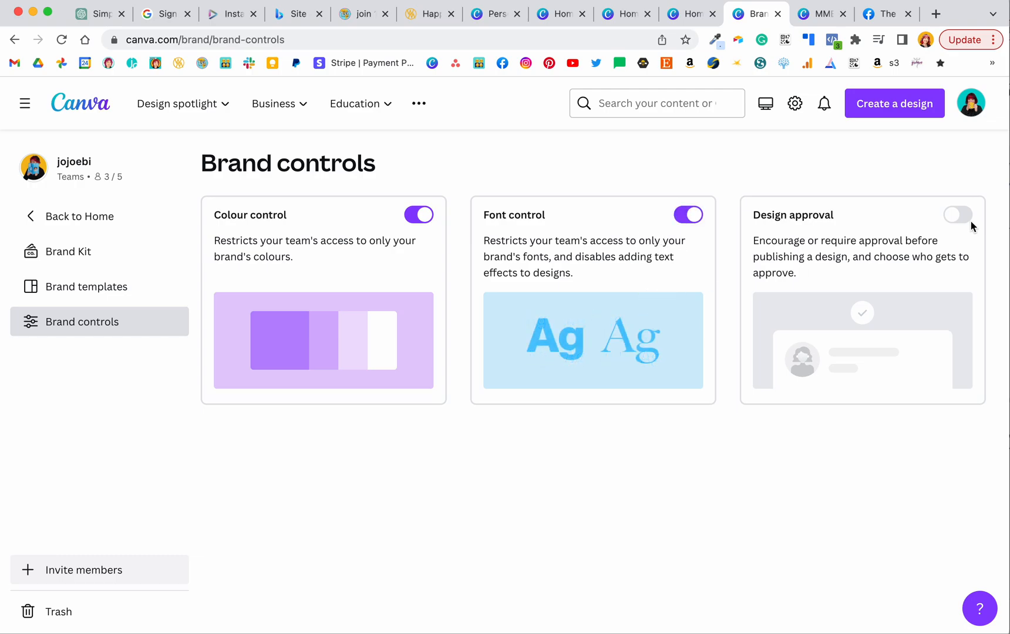
{"action": "left_click", "coordinate": [957, 214]}
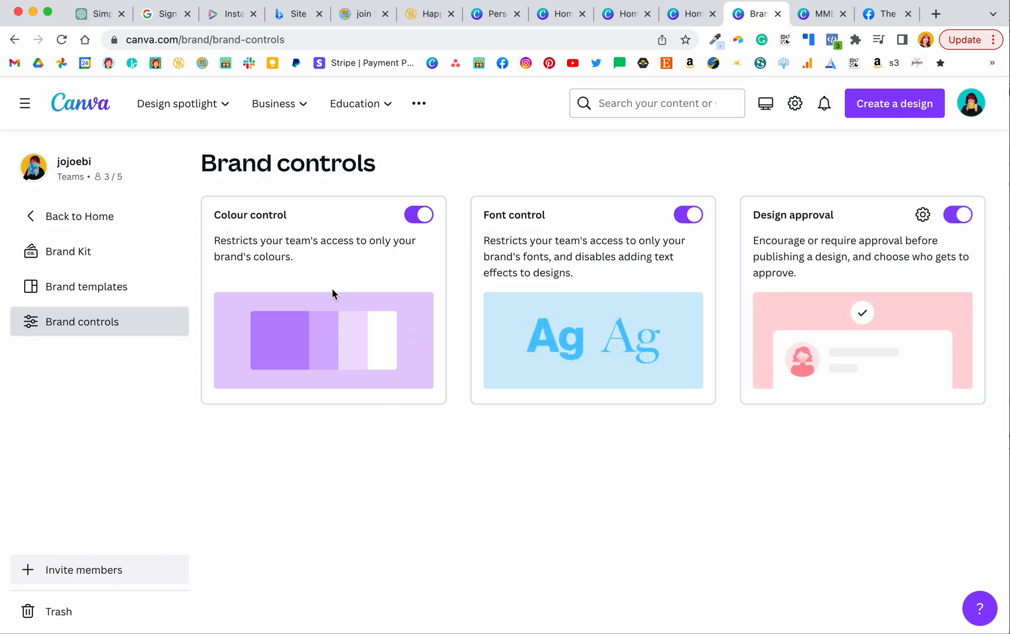
{"action": "mouse_move", "coordinate": [387, 393]}
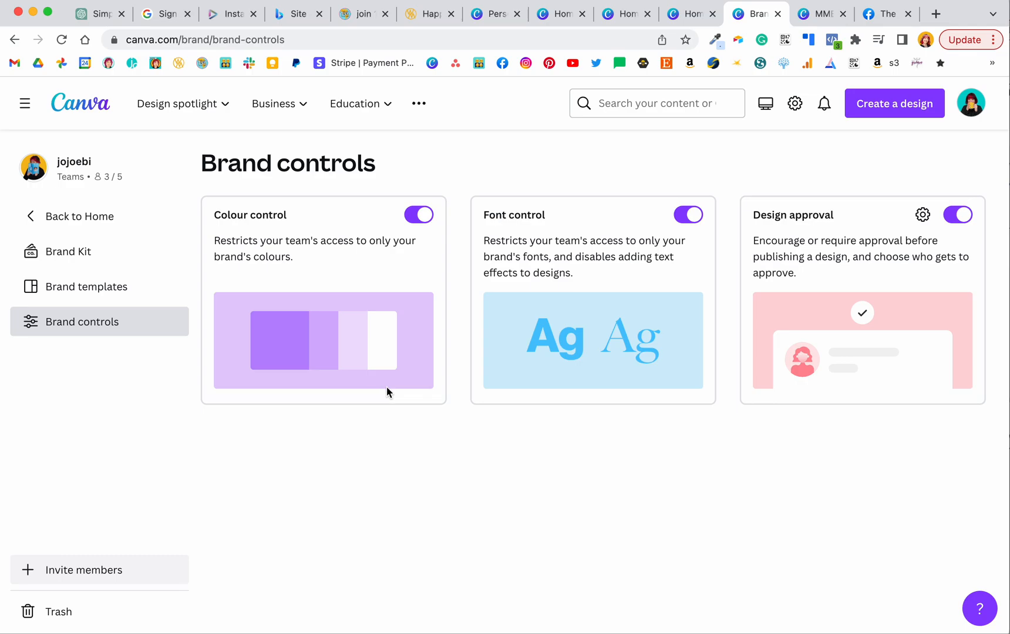
{"action": "mouse_move", "coordinate": [631, 315]}
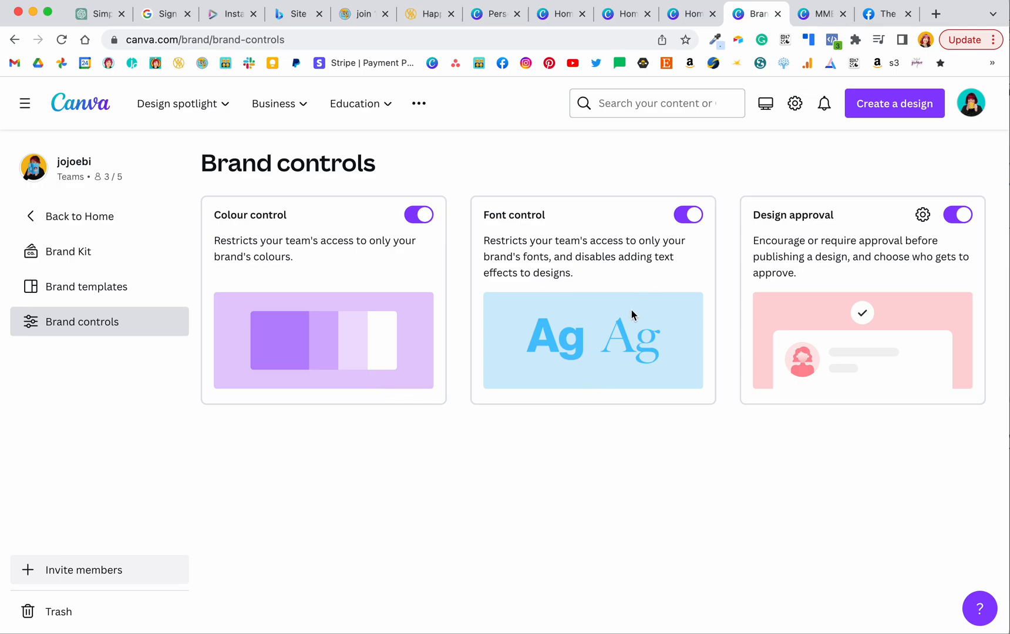
{"action": "mouse_move", "coordinate": [821, 358]}
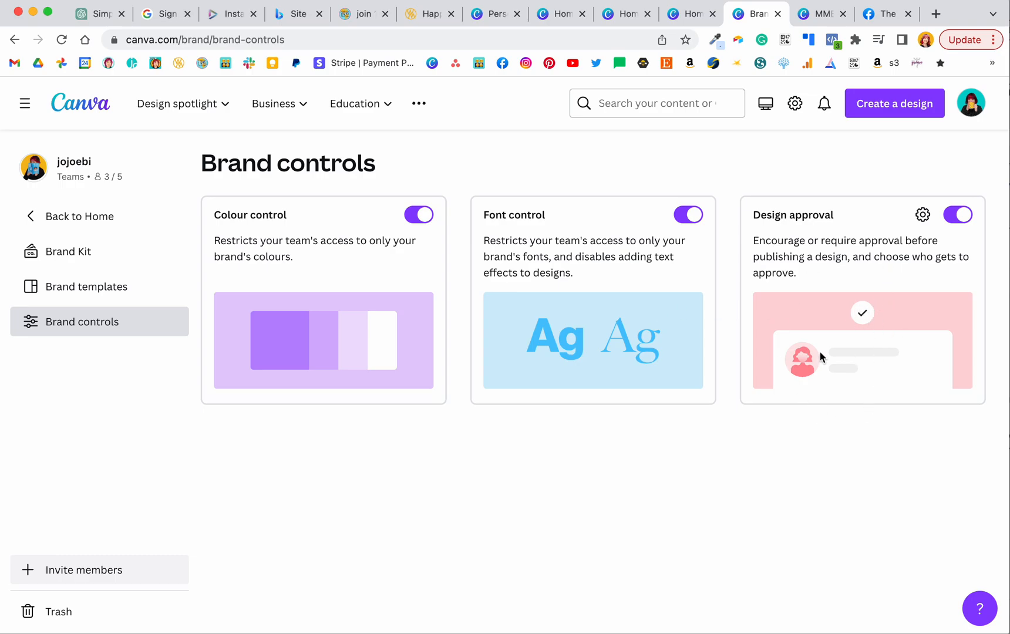
{"action": "mouse_move", "coordinate": [903, 333]}
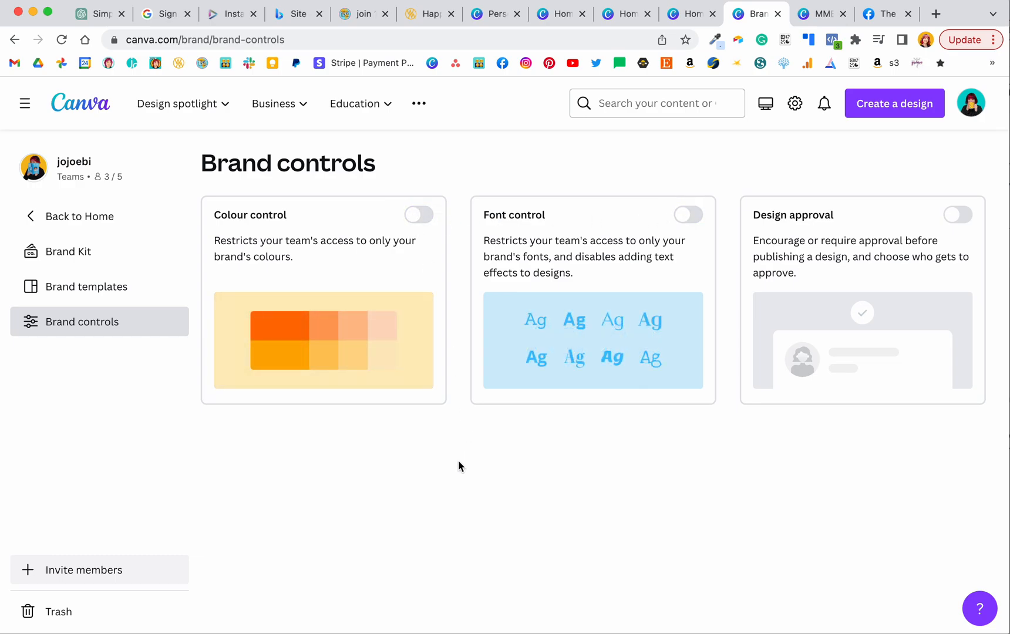
{"action": "mouse_move", "coordinate": [550, 452]}
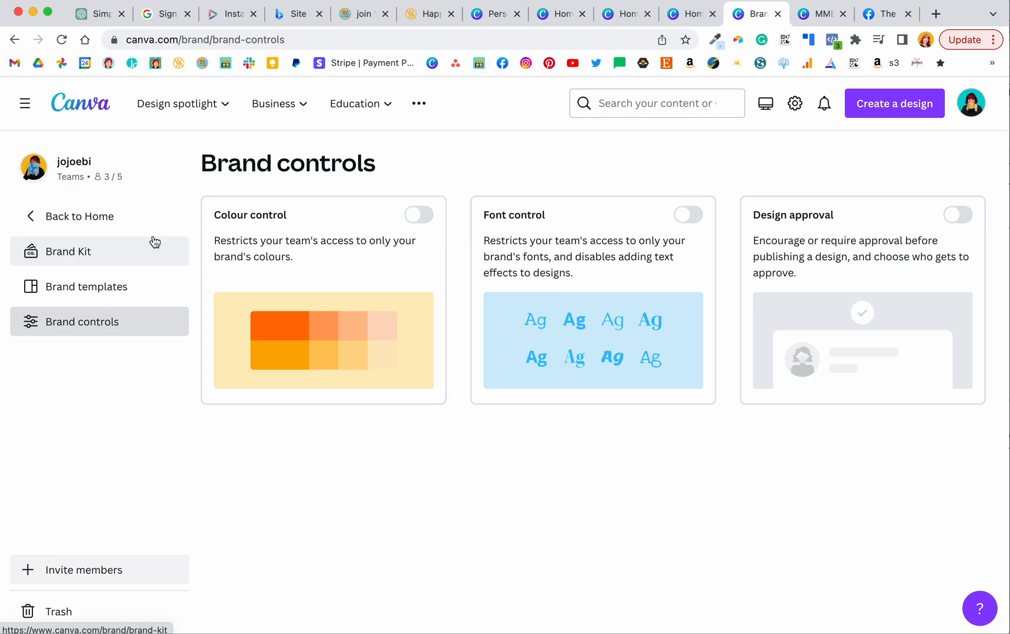
{"action": "mouse_move", "coordinate": [297, 306]}
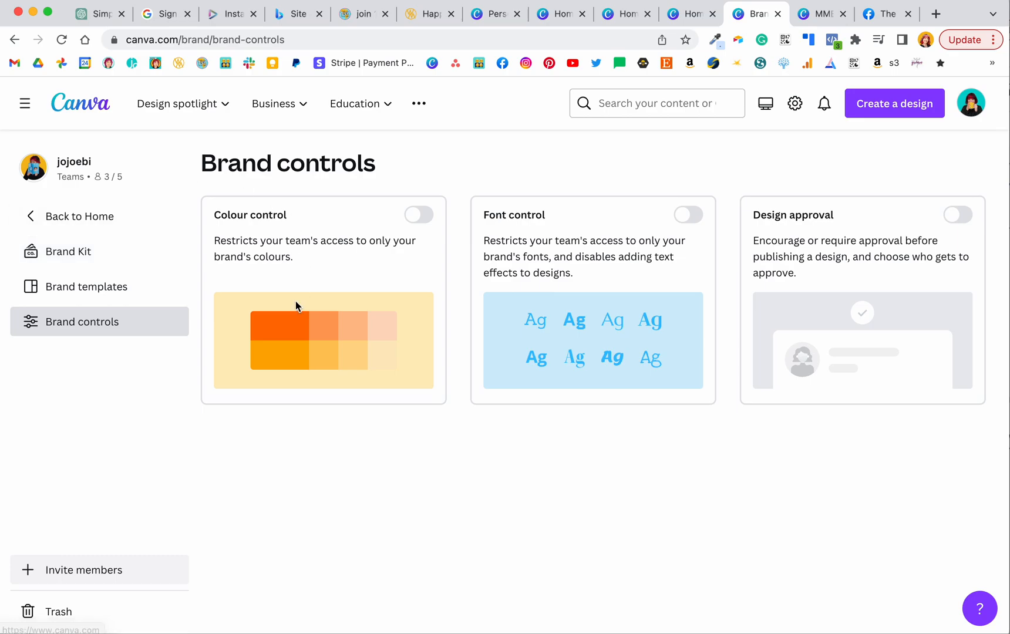
{"action": "mouse_move", "coordinate": [432, 384]}
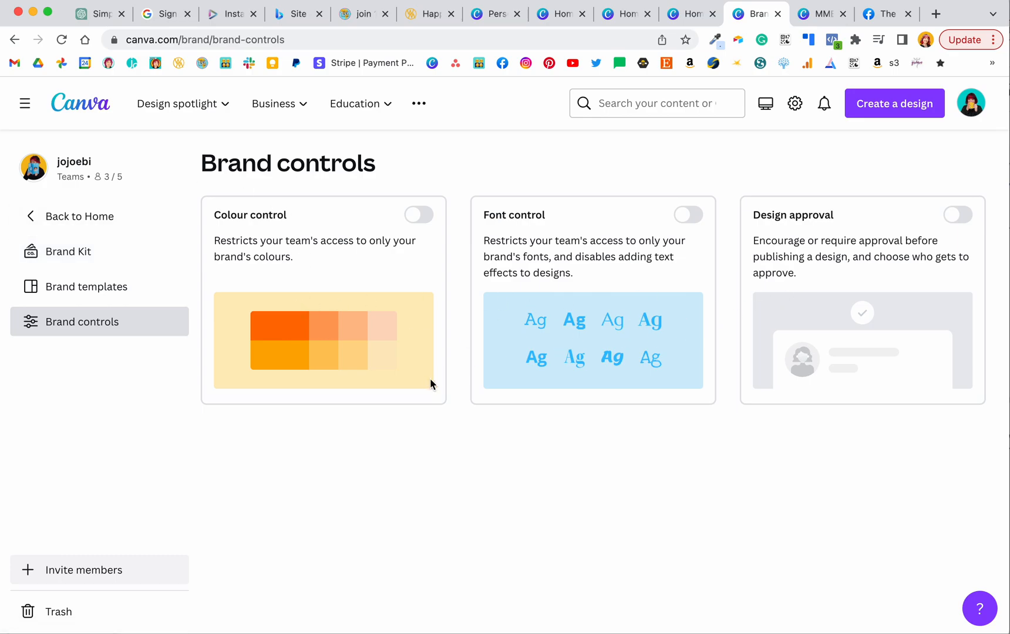
{"action": "mouse_move", "coordinate": [421, 387]}
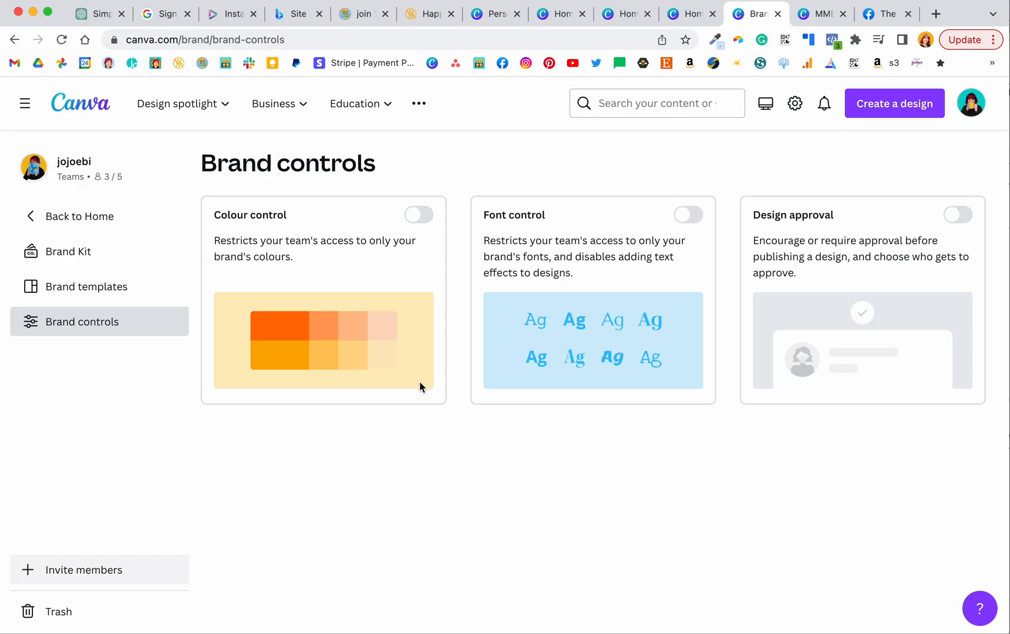
{"action": "mouse_move", "coordinate": [255, 330]}
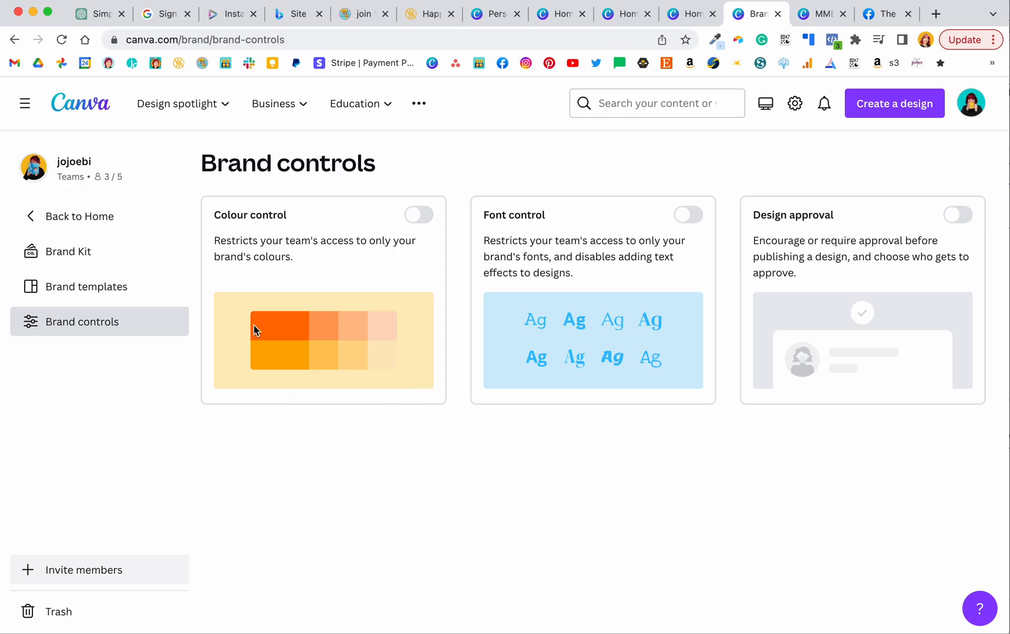
{"action": "left_click", "coordinate": [84, 287]}
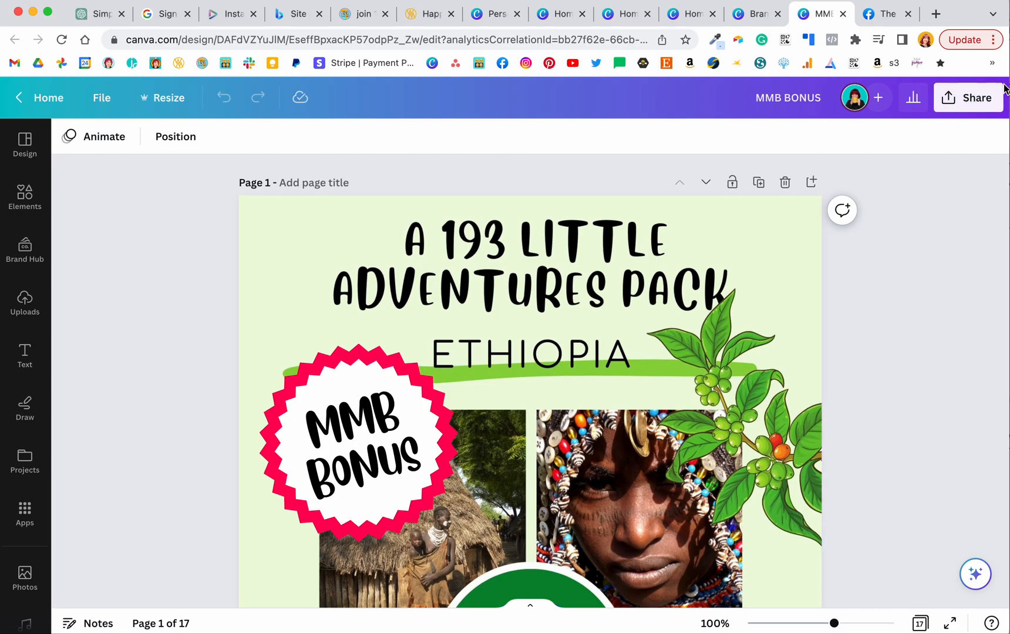
Start publishing MMB BONUS as a brand template and view the folder options
{"action": "left_click", "coordinate": [968, 98]}
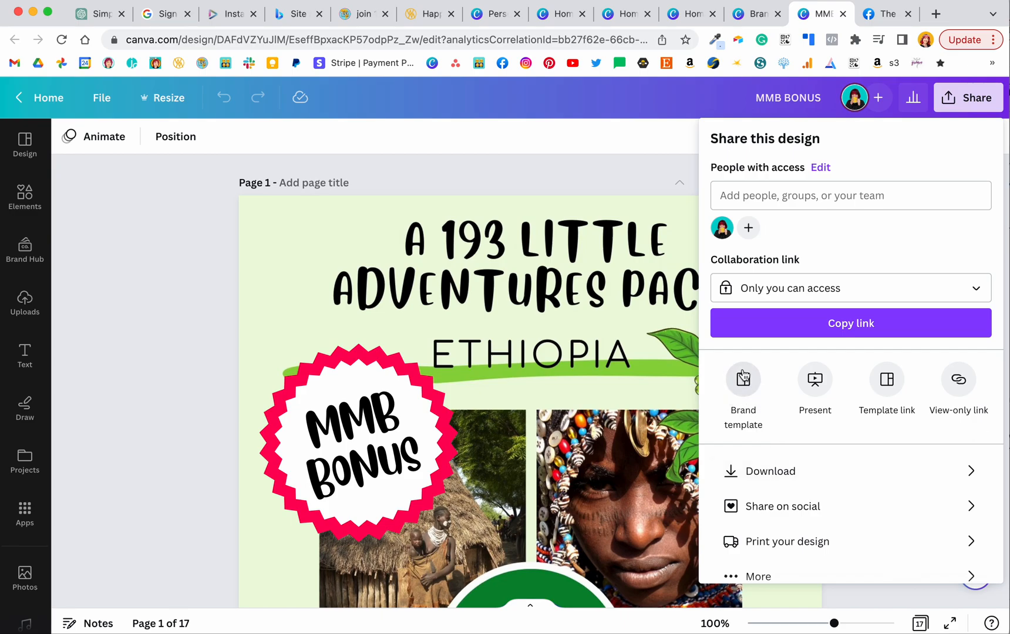
{"action": "left_click", "coordinate": [743, 386]}
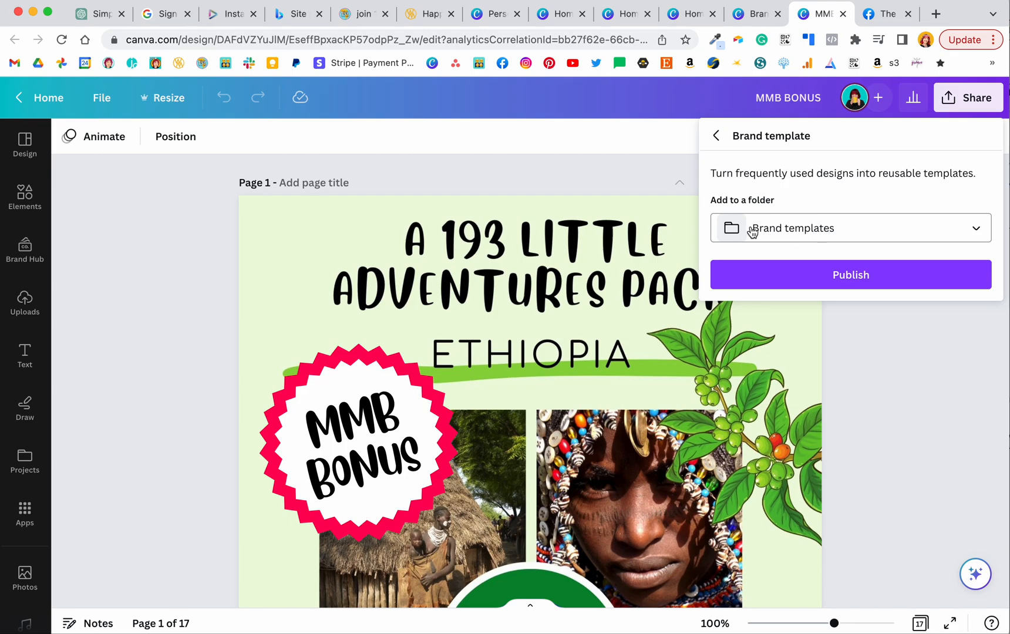
{"action": "left_click", "coordinate": [850, 228]}
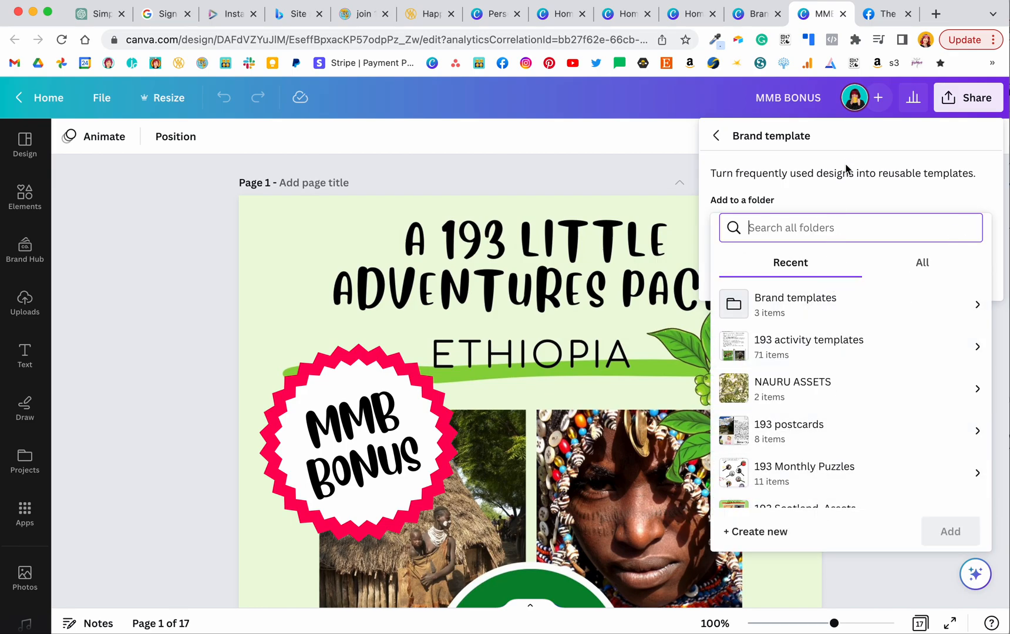
{"action": "mouse_move", "coordinate": [702, 178]}
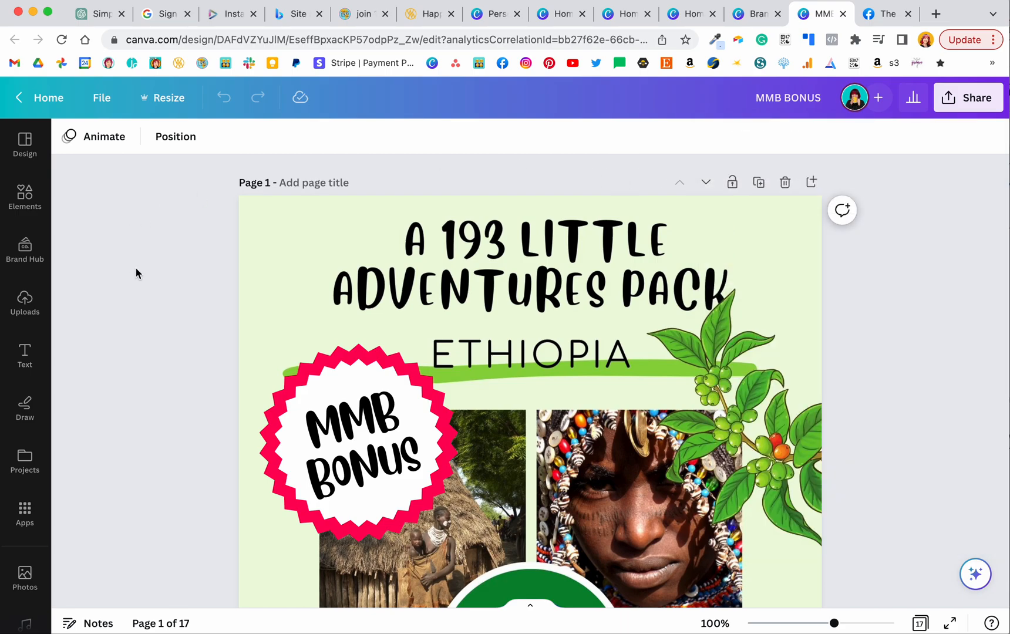
{"action": "mouse_move", "coordinate": [149, 330]}
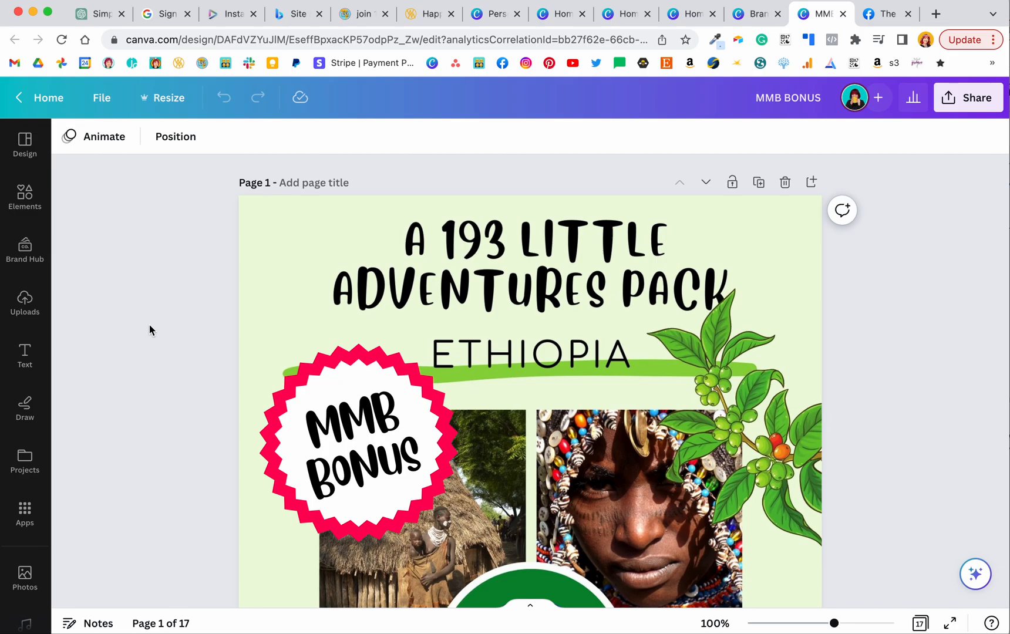
{"action": "mouse_move", "coordinate": [238, 301]}
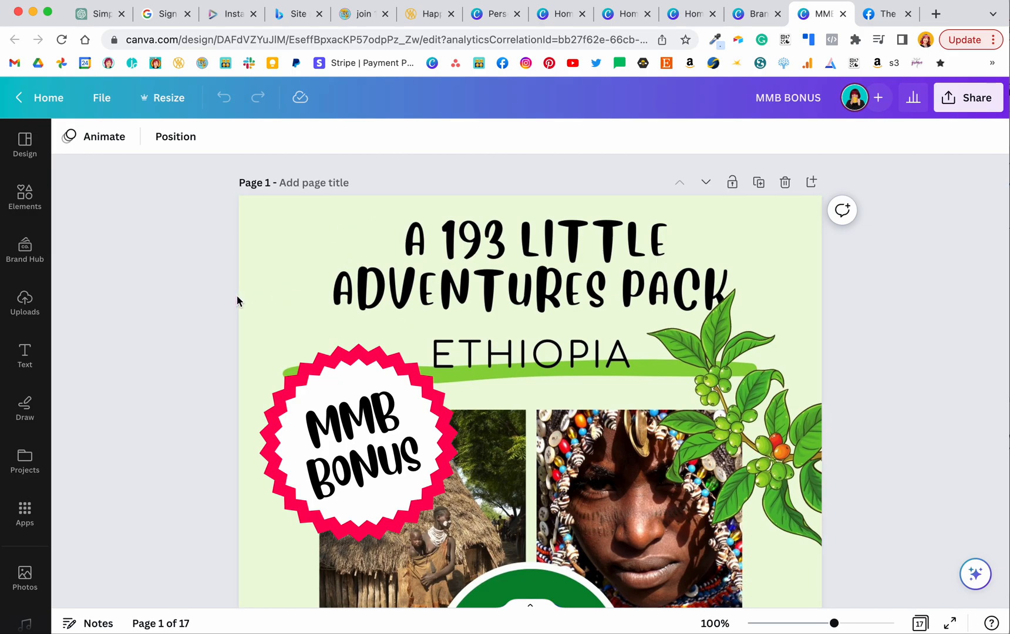
{"action": "mouse_move", "coordinate": [148, 310]}
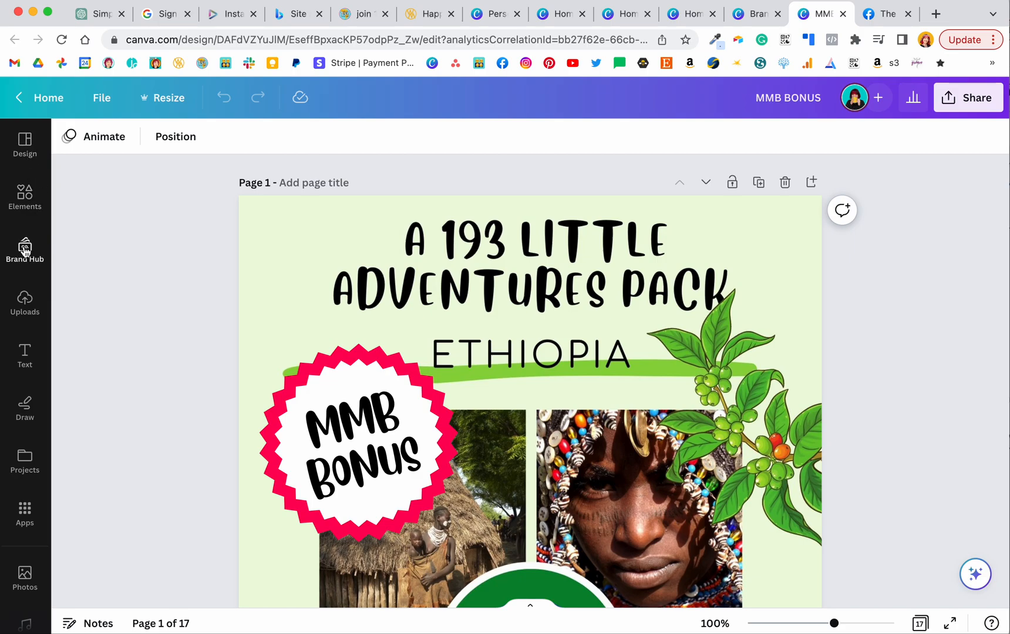
Browse the in-editor Brand Hub panel, open the empty brand icons dialog, and close it
{"action": "left_click", "coordinate": [25, 251]}
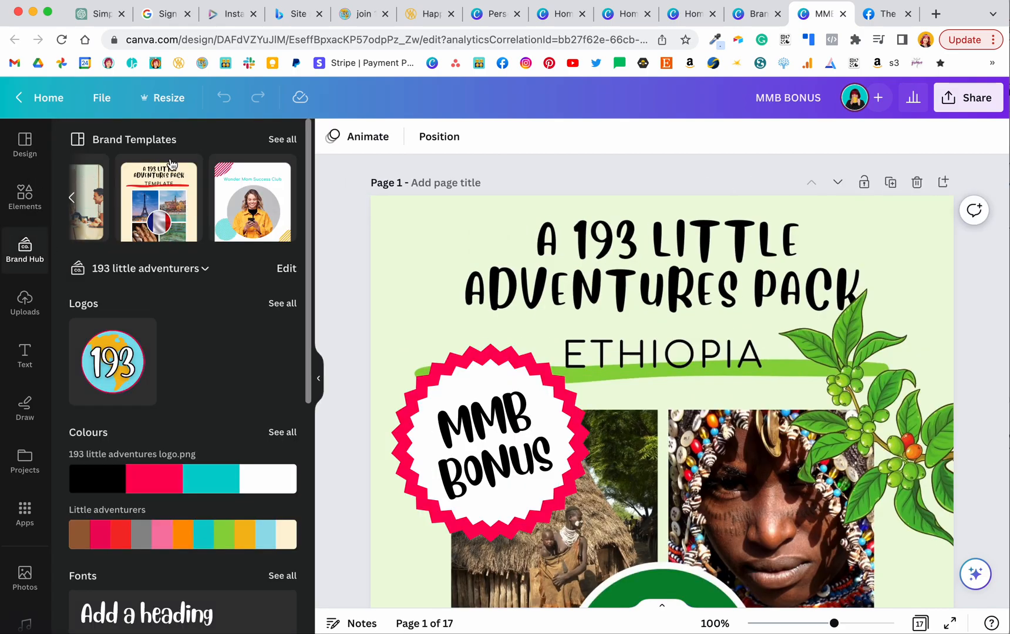
{"action": "scroll", "scroll_direction": "down", "scroll_amount": 3}
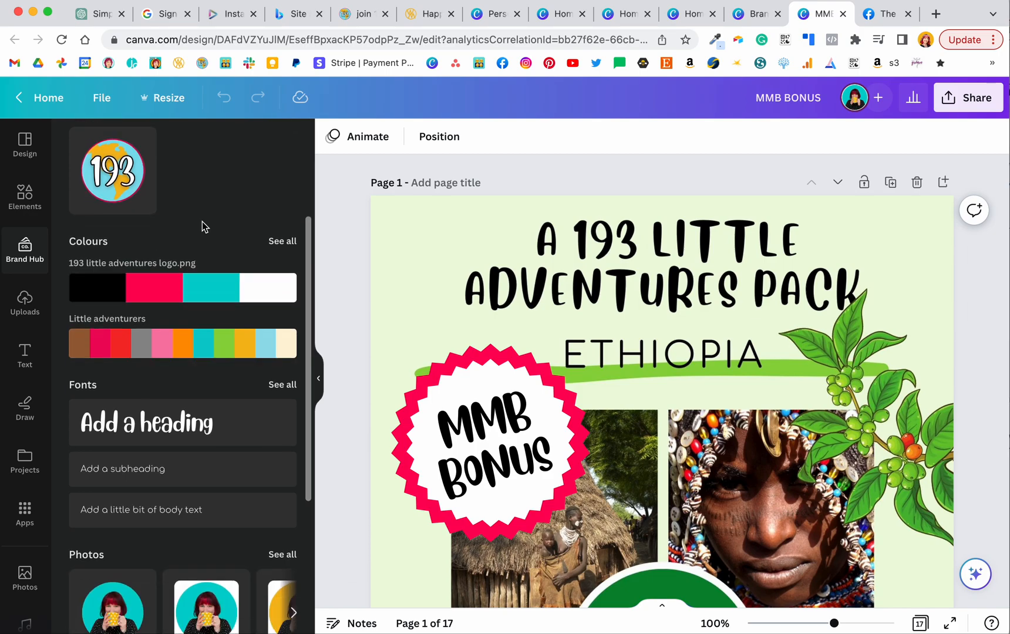
{"action": "scroll", "scroll_direction": "down", "scroll_amount": 3}
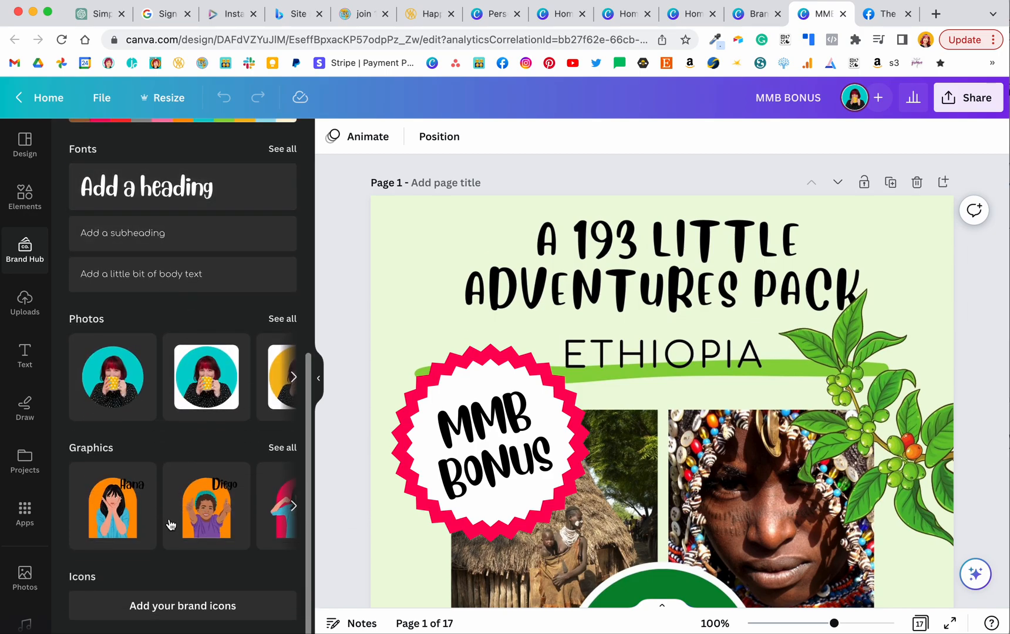
{"action": "scroll", "scroll_direction": "up", "scroll_amount": 3}
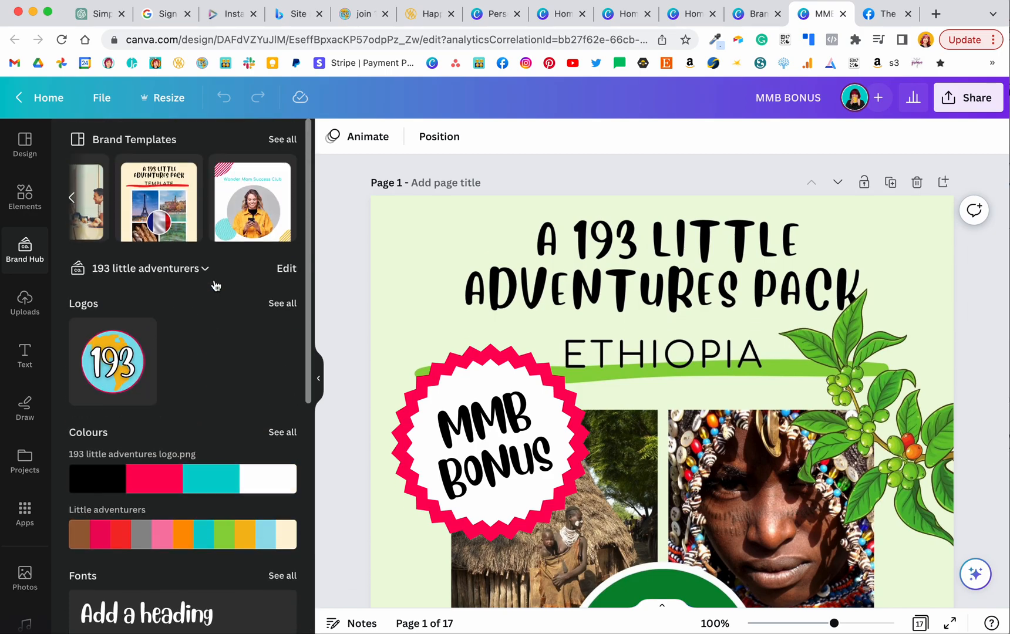
{"action": "mouse_move", "coordinate": [187, 512]}
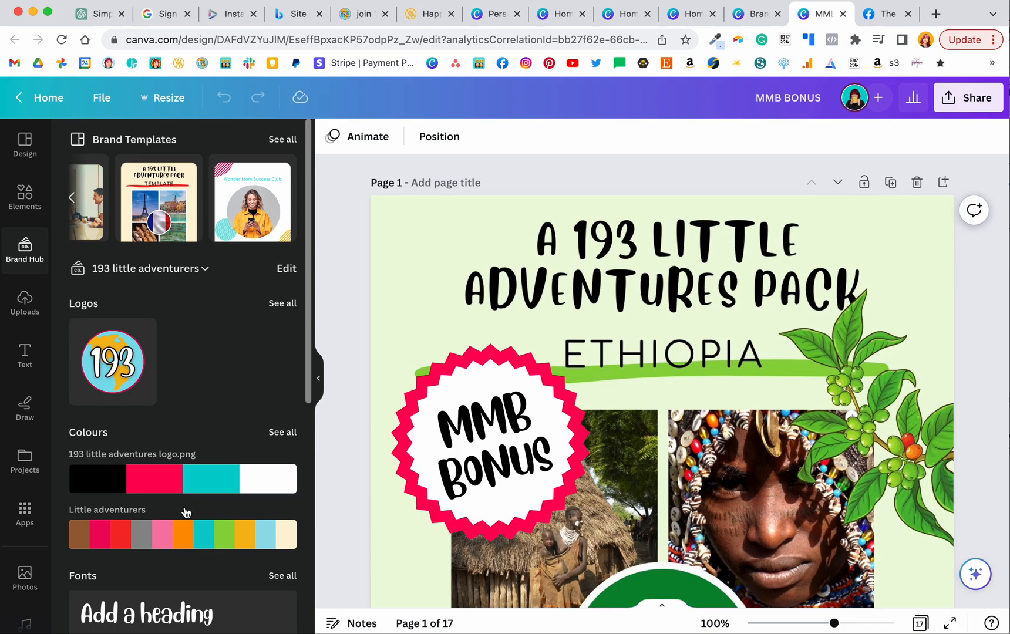
{"action": "mouse_move", "coordinate": [215, 367]}
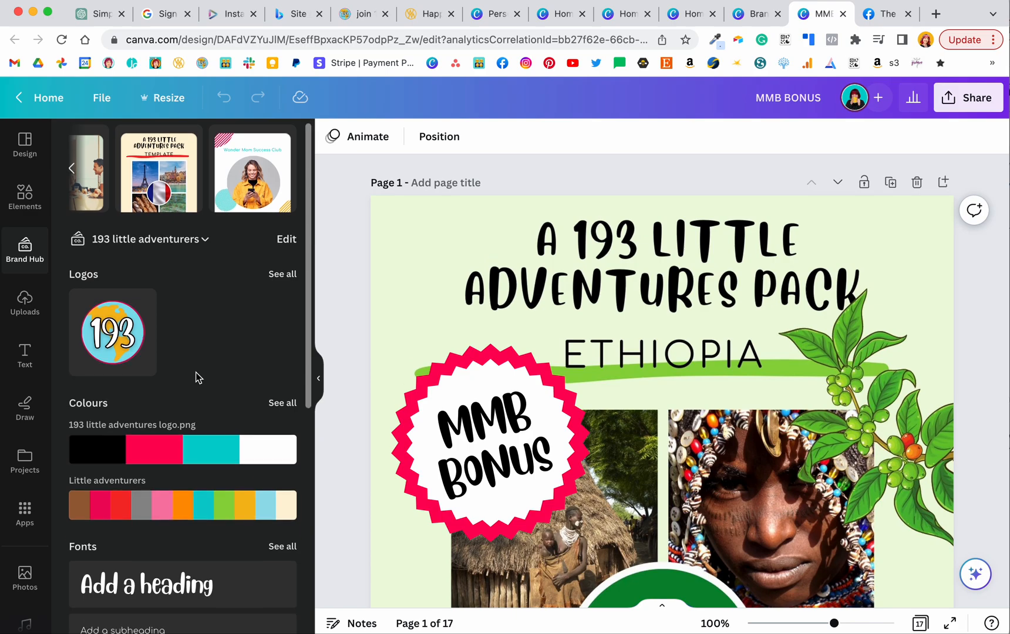
{"action": "scroll", "scroll_direction": "down", "scroll_amount": 3}
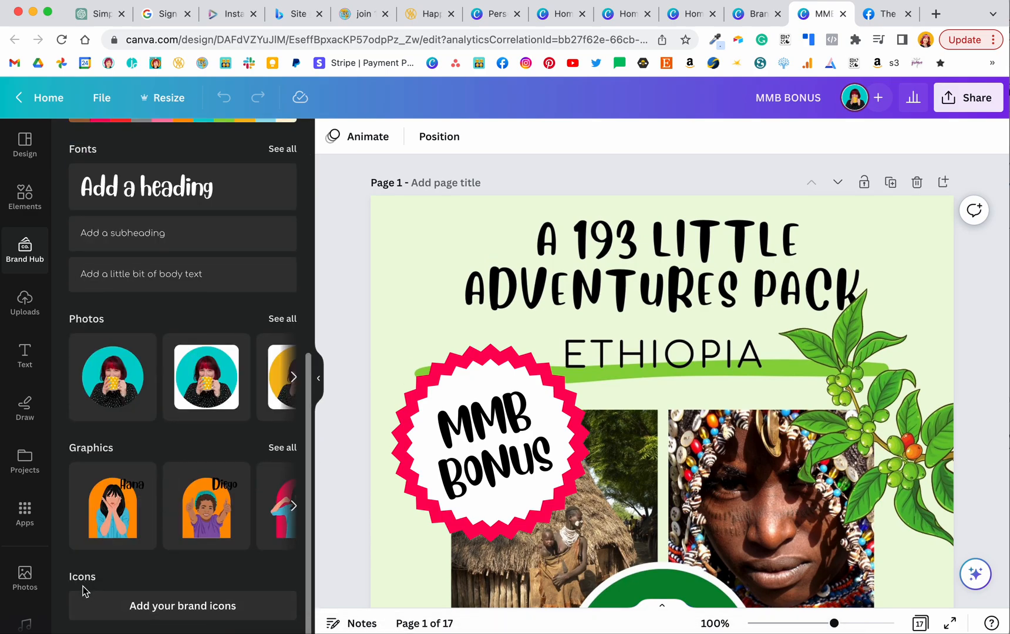
{"action": "mouse_move", "coordinate": [205, 610]}
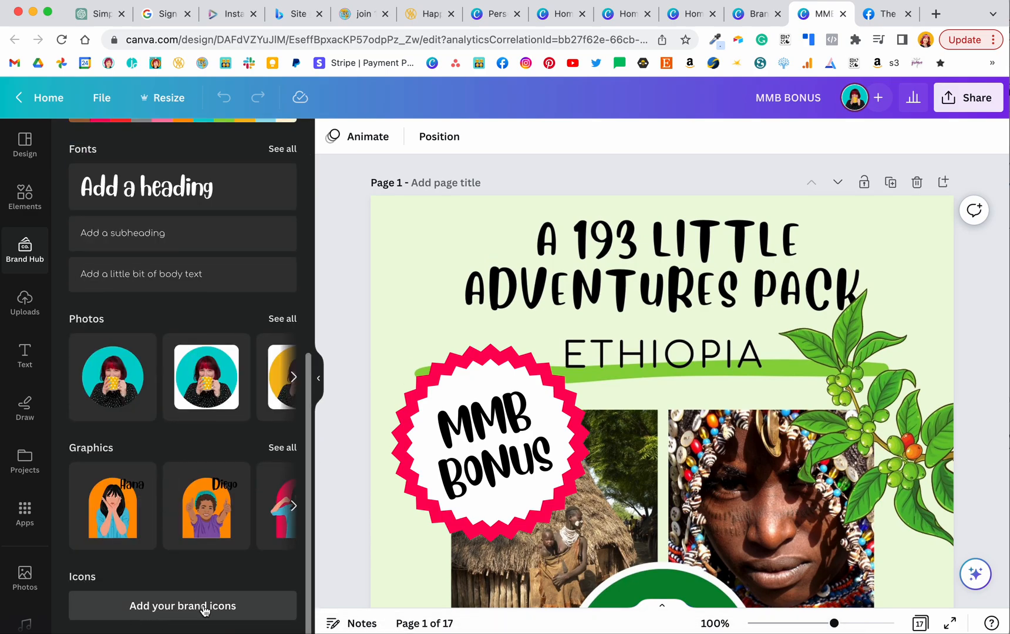
{"action": "left_click", "coordinate": [182, 606]}
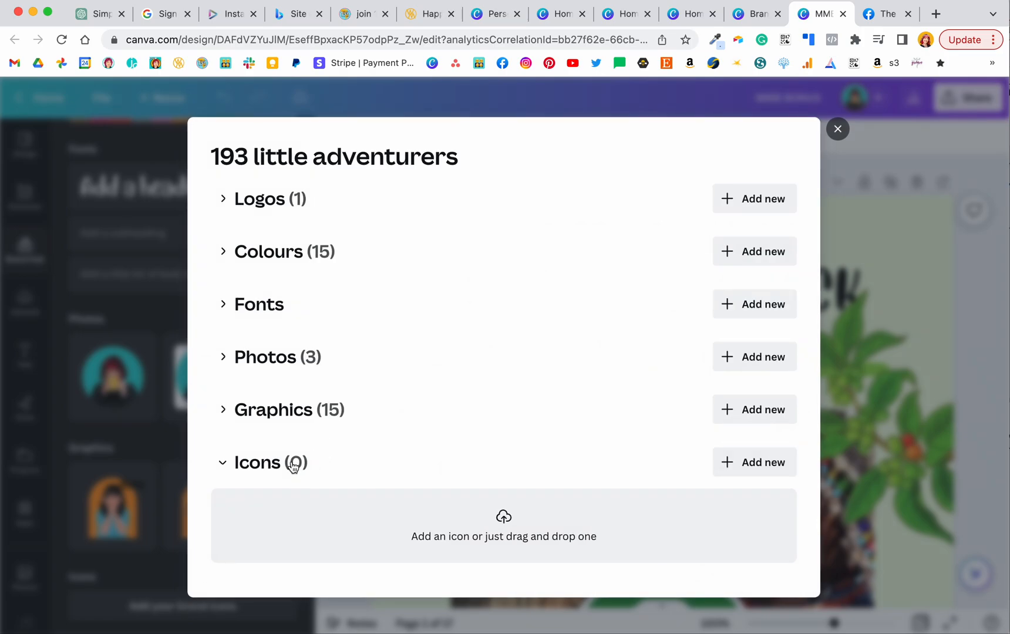
{"action": "mouse_move", "coordinate": [467, 531]}
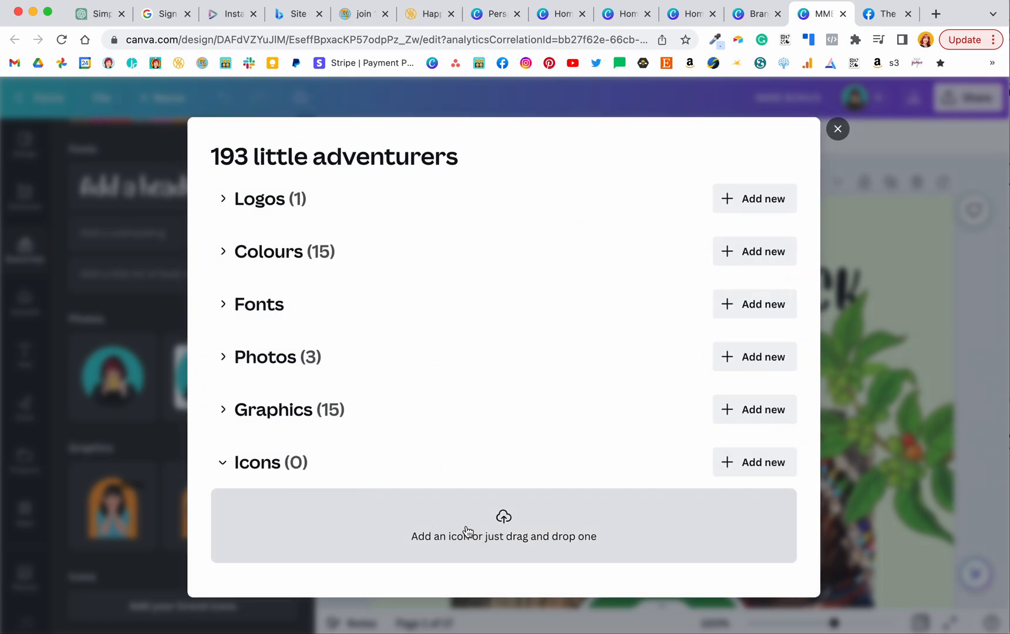
{"action": "mouse_move", "coordinate": [838, 128]}
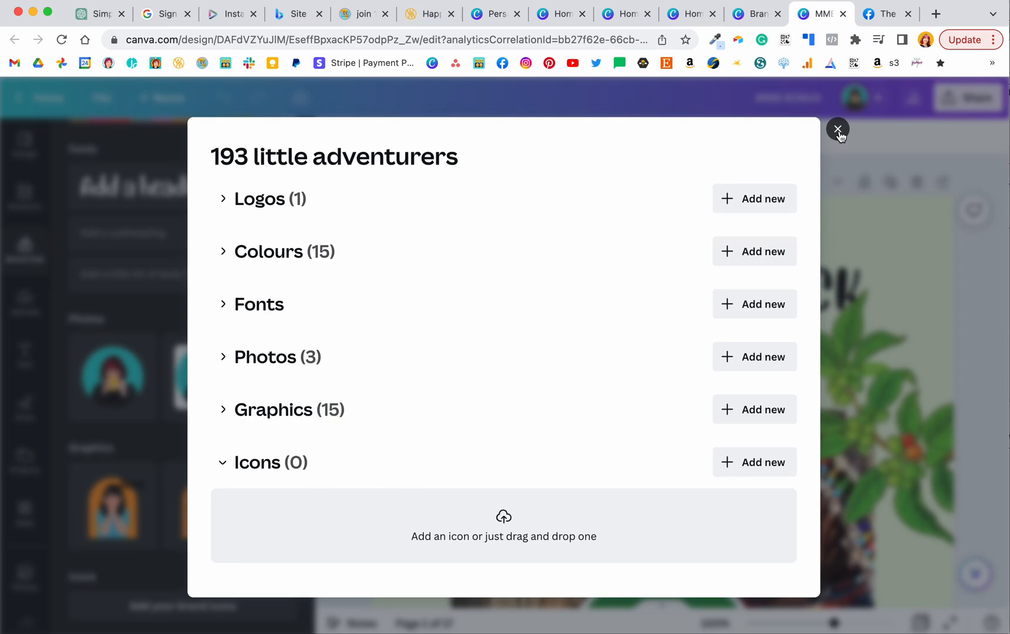
{"action": "left_click", "coordinate": [837, 129]}
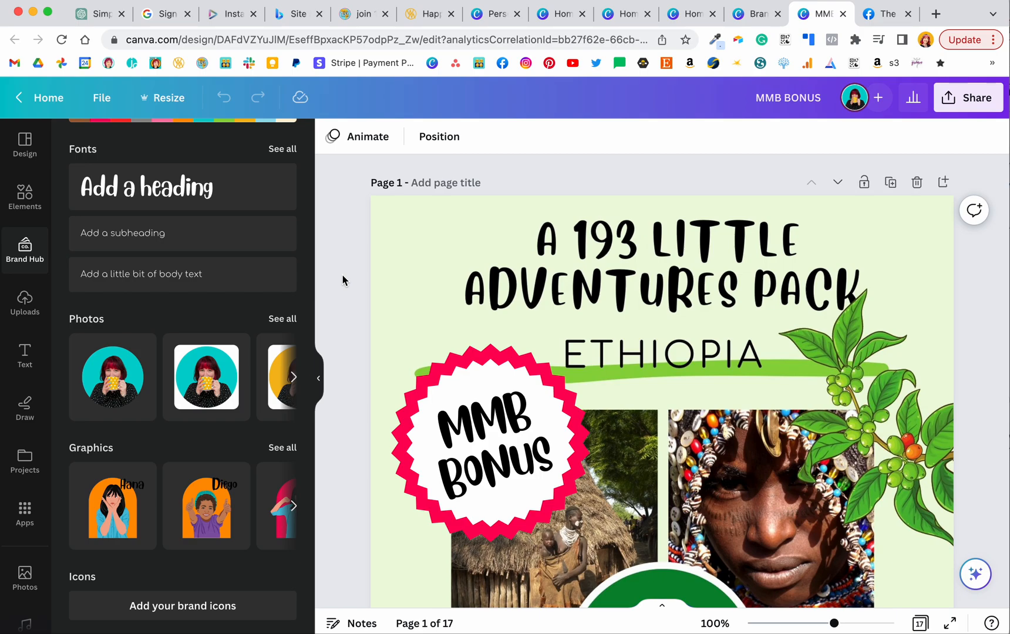
{"action": "mouse_move", "coordinate": [334, 201]}
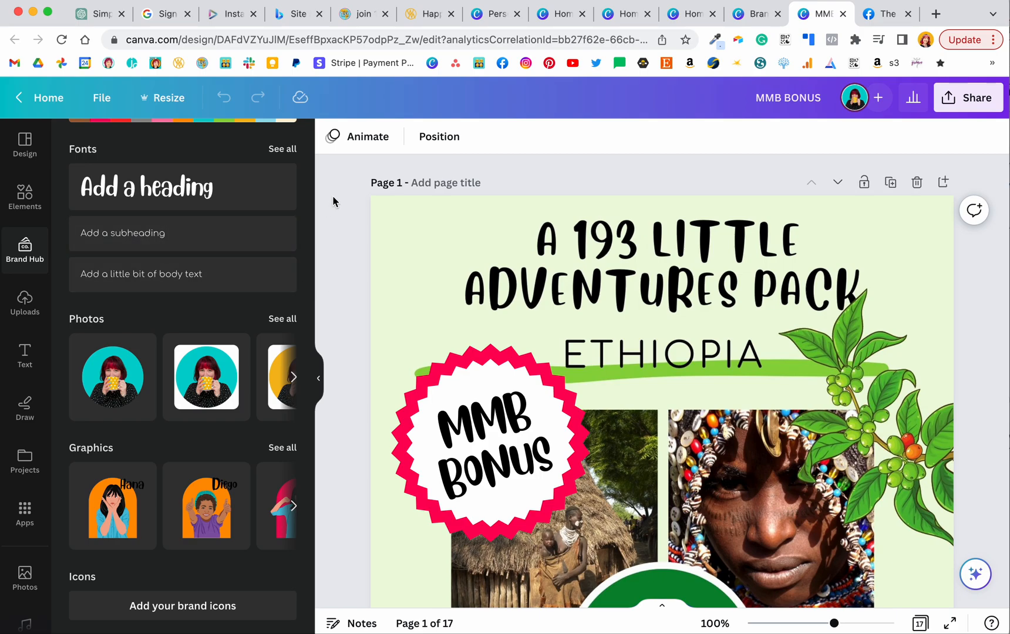